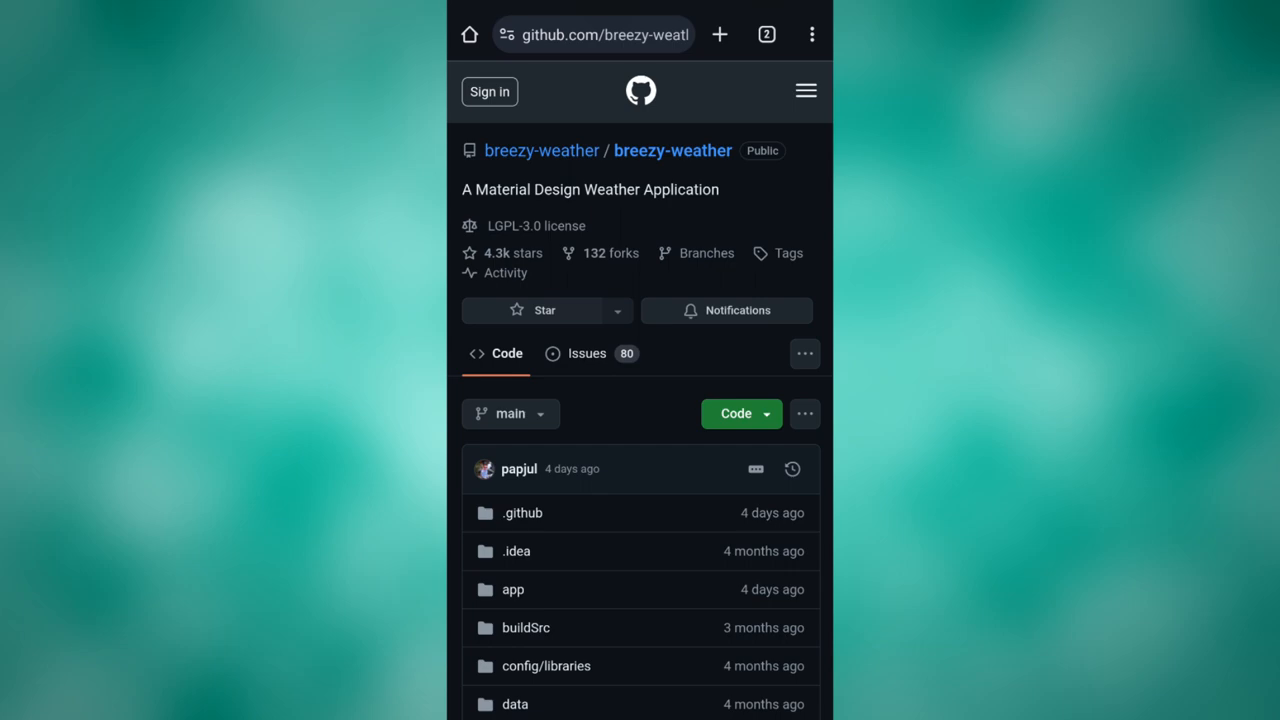
Step: Scroll the v5.2.5 release page down to its Assets list of APK packages
{"action": "scroll", "scroll_direction": "down", "scroll_amount": 3}
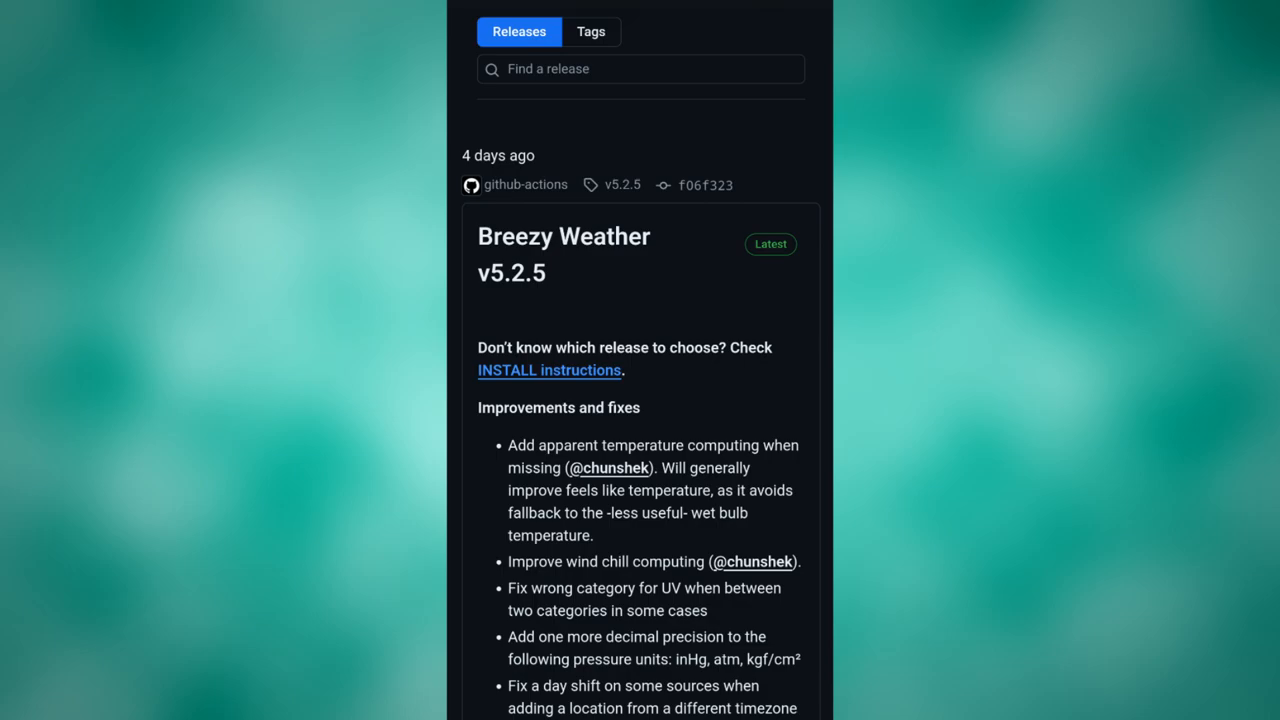
{"action": "scroll", "scroll_direction": "down", "scroll_amount": 3}
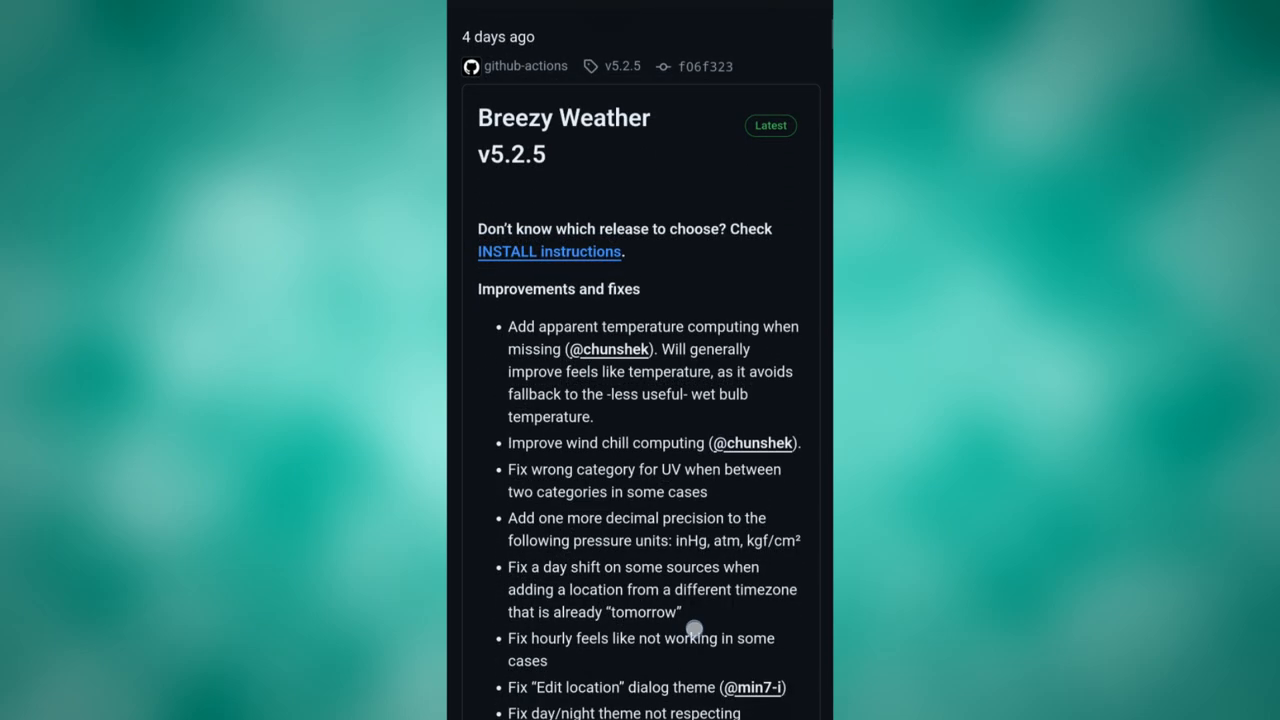
{"action": "scroll", "scroll_direction": "down", "scroll_amount": 3}
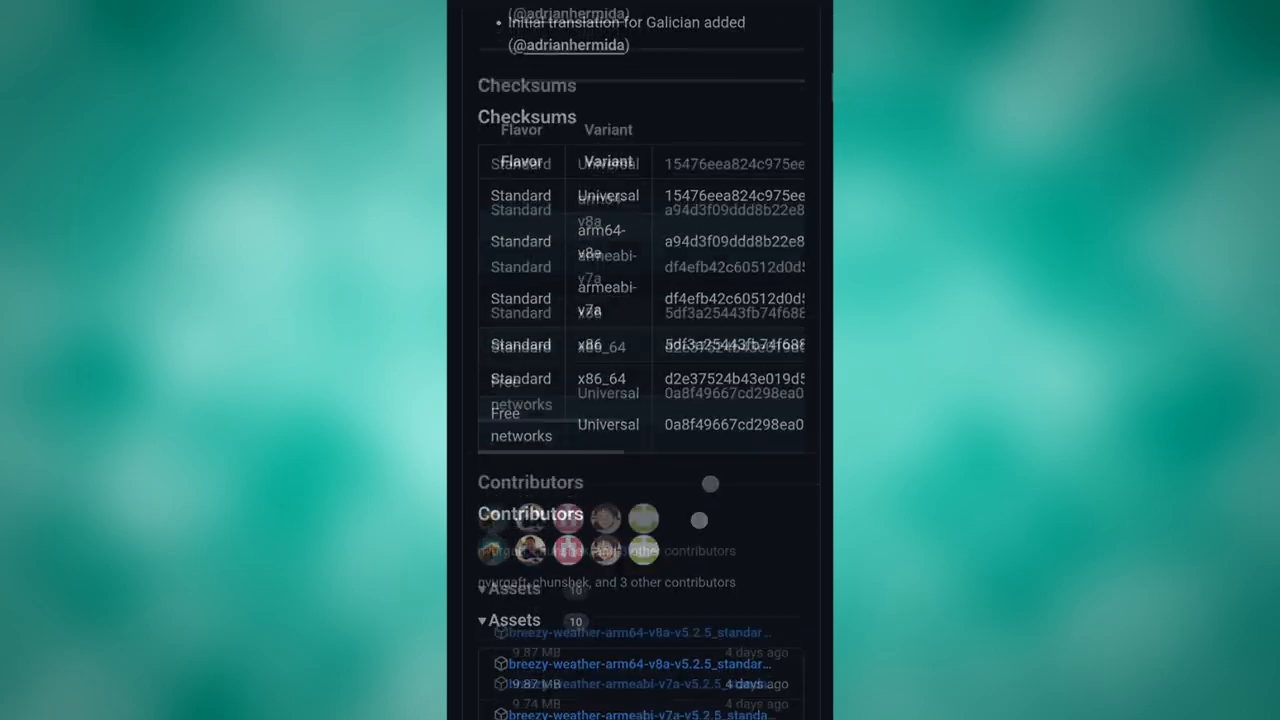
{"action": "scroll", "scroll_direction": "down", "scroll_amount": 3}
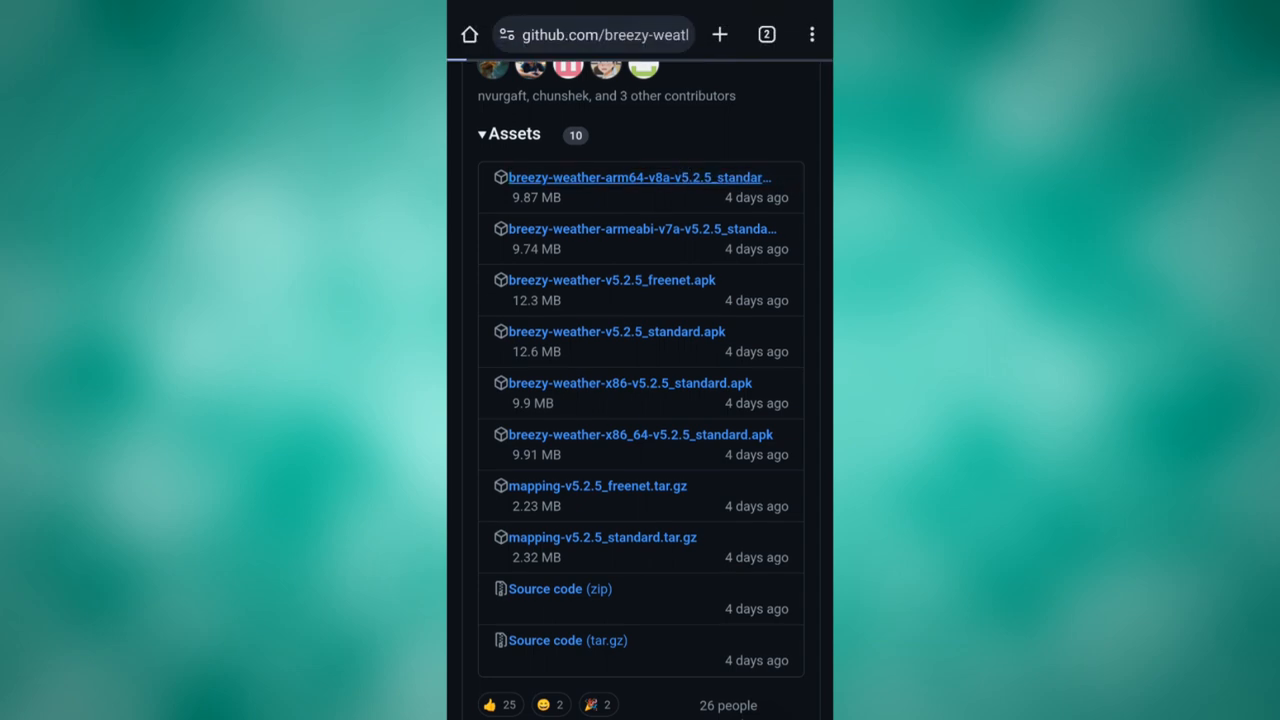
Step: Download a release APK, allow installs from Chrome, and install Breezy Weather
{"action": "left_click", "coordinate": [638, 176]}
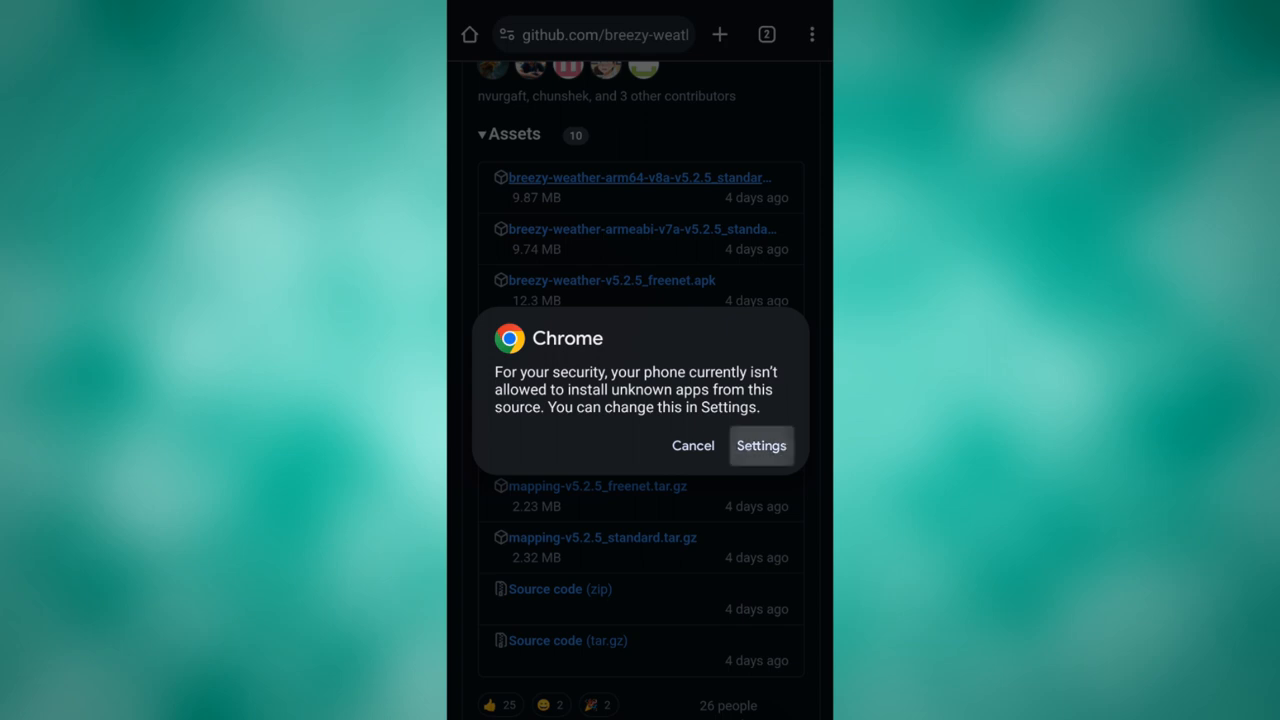
{"action": "left_click", "coordinate": [760, 444]}
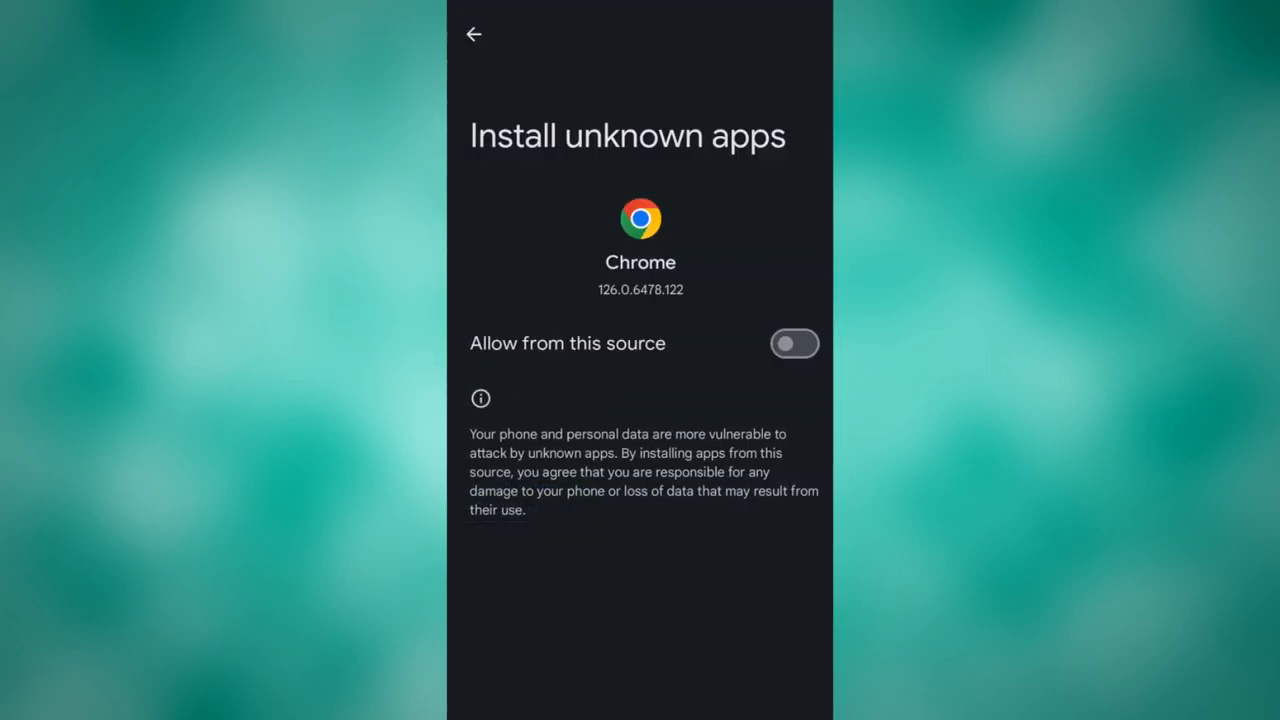
{"action": "left_click", "coordinate": [794, 344]}
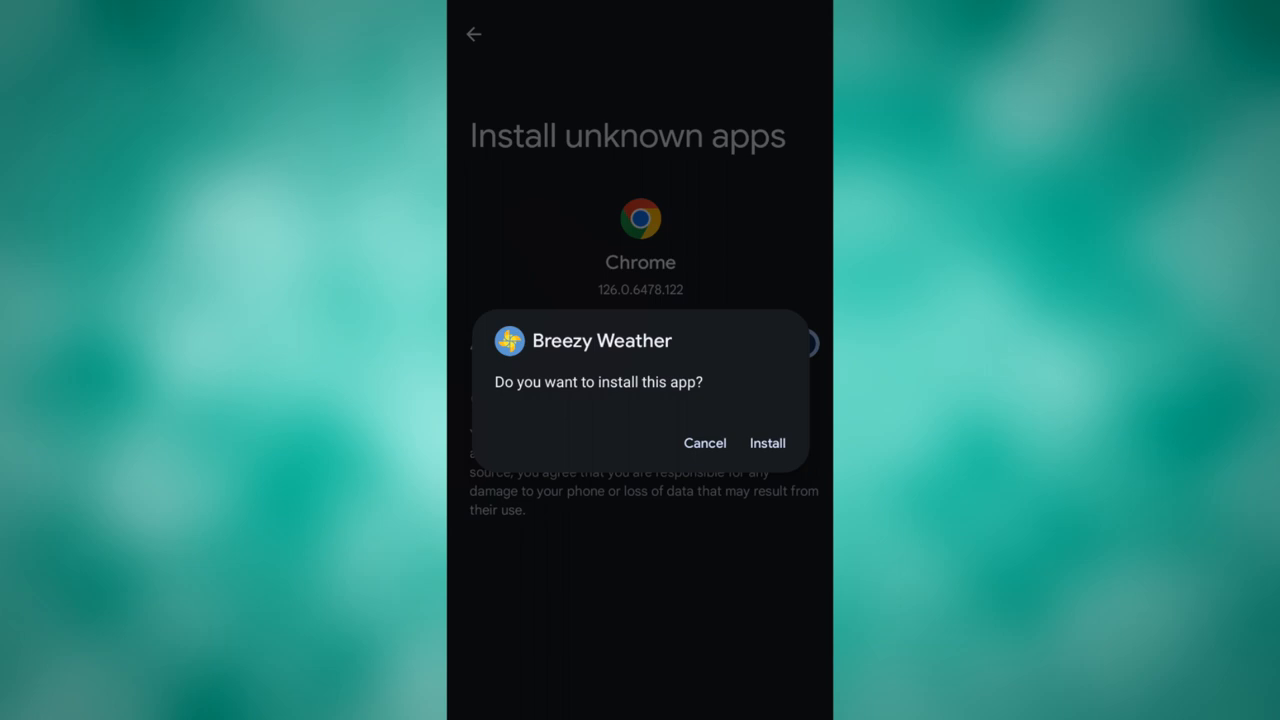
{"action": "left_click", "coordinate": [768, 444]}
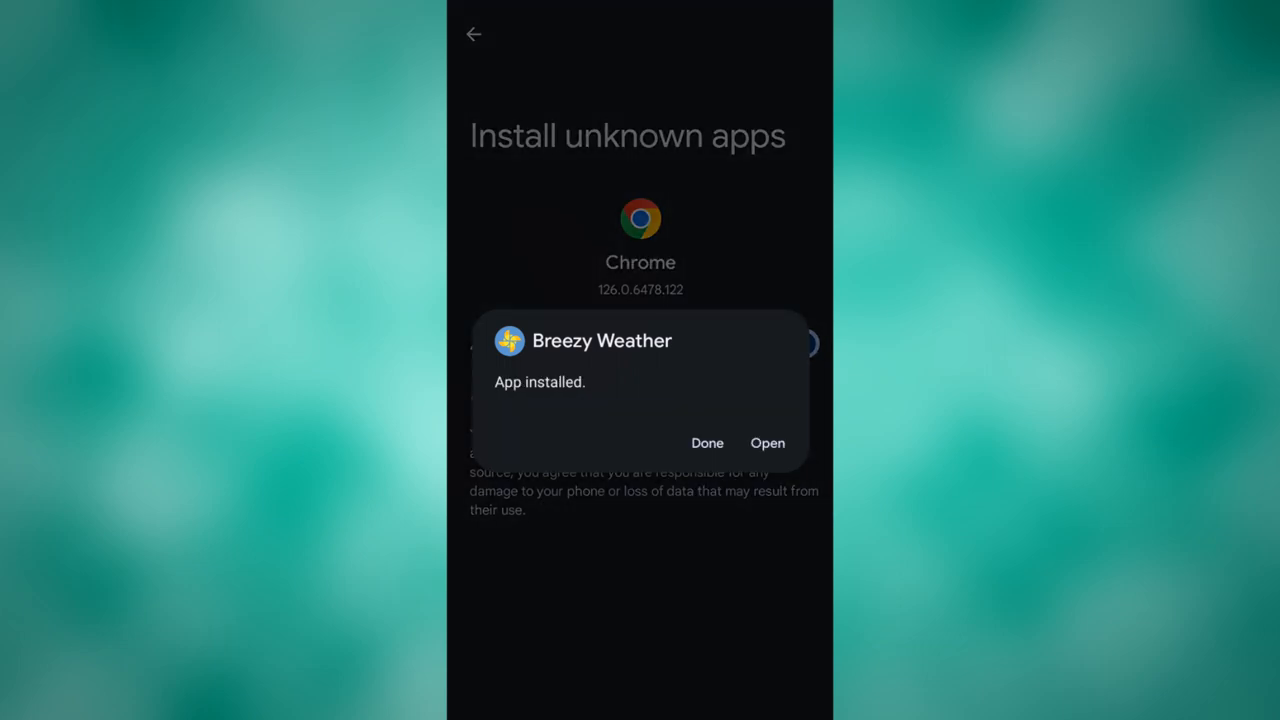
{"action": "left_click", "coordinate": [768, 444]}
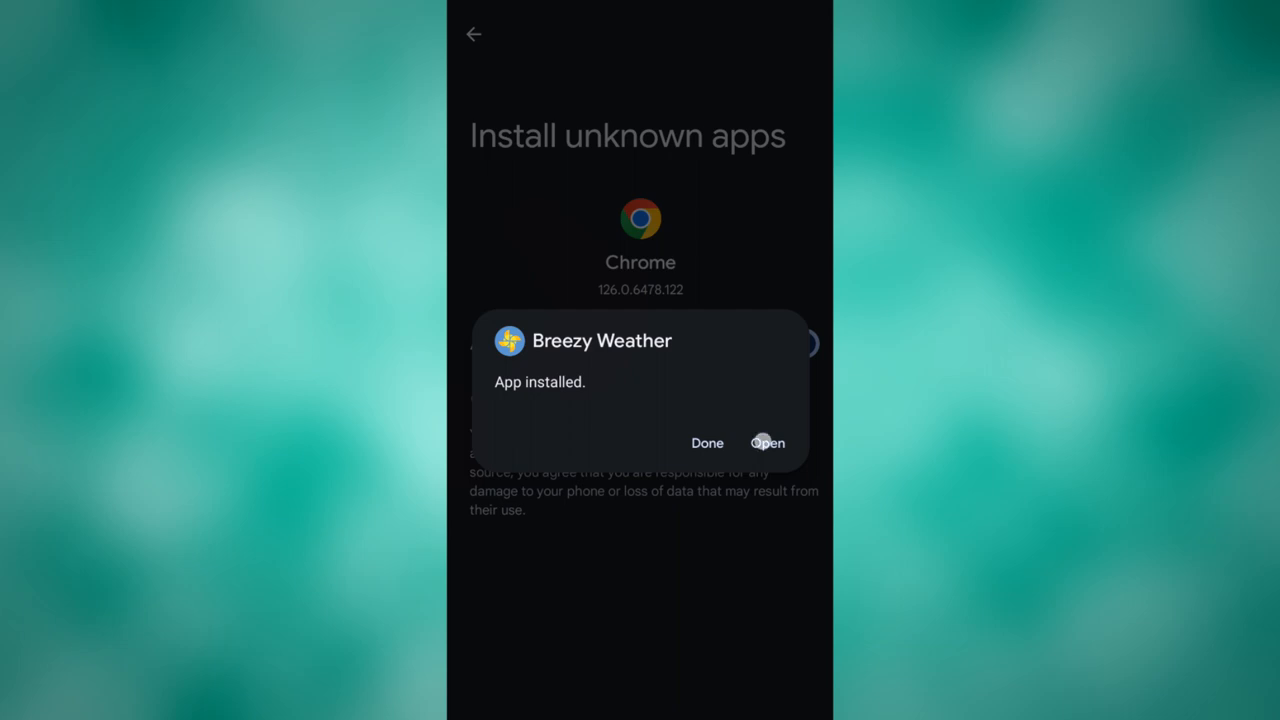
Step: Launch Breezy Weather and grant location access while using the app
{"action": "left_click", "coordinate": [768, 444]}
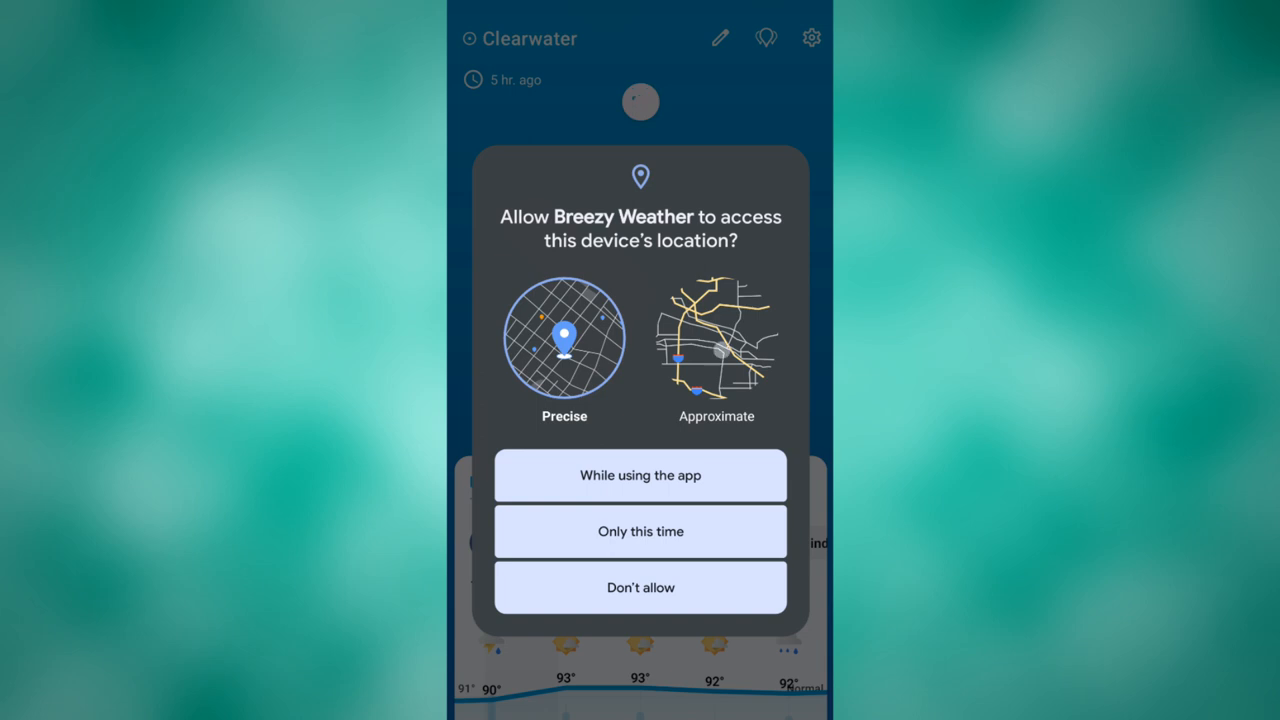
{"action": "left_click", "coordinate": [716, 336]}
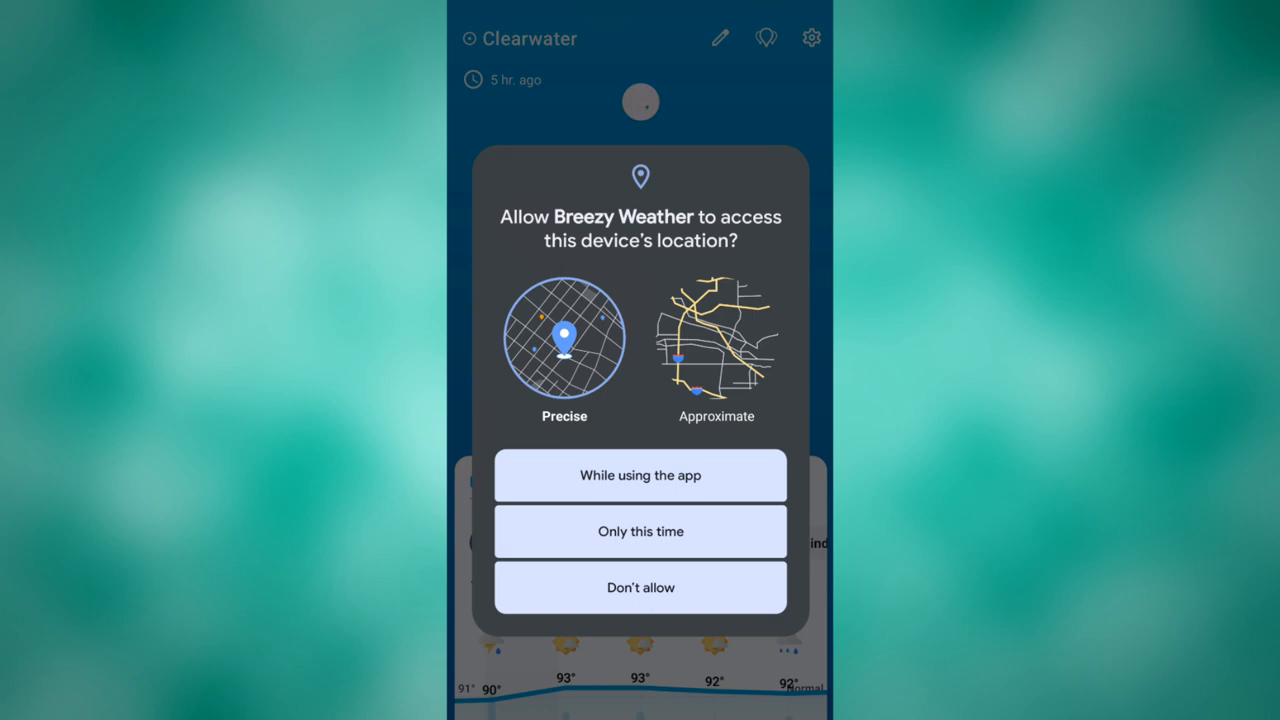
{"action": "left_click", "coordinate": [640, 476]}
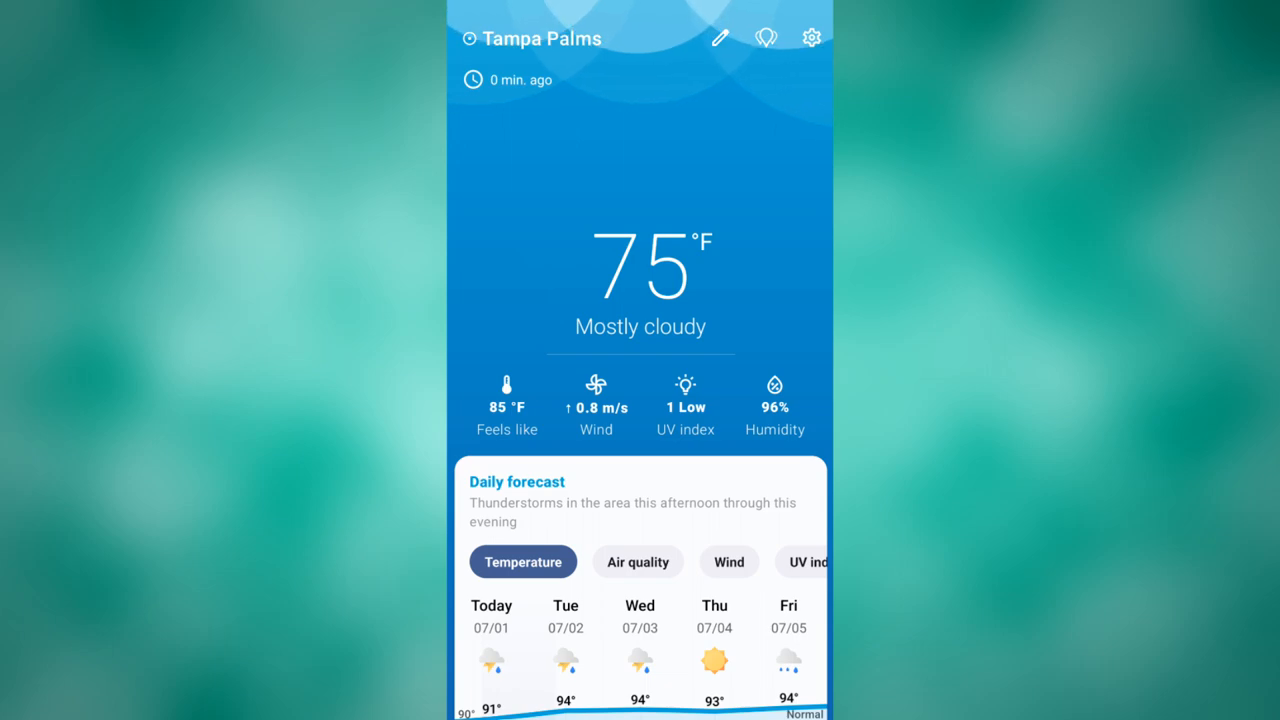
Step: Switch the daily forecast card to UV index and browse the hourly forecast below
{"action": "scroll", "scroll_direction": "down", "scroll_amount": 3}
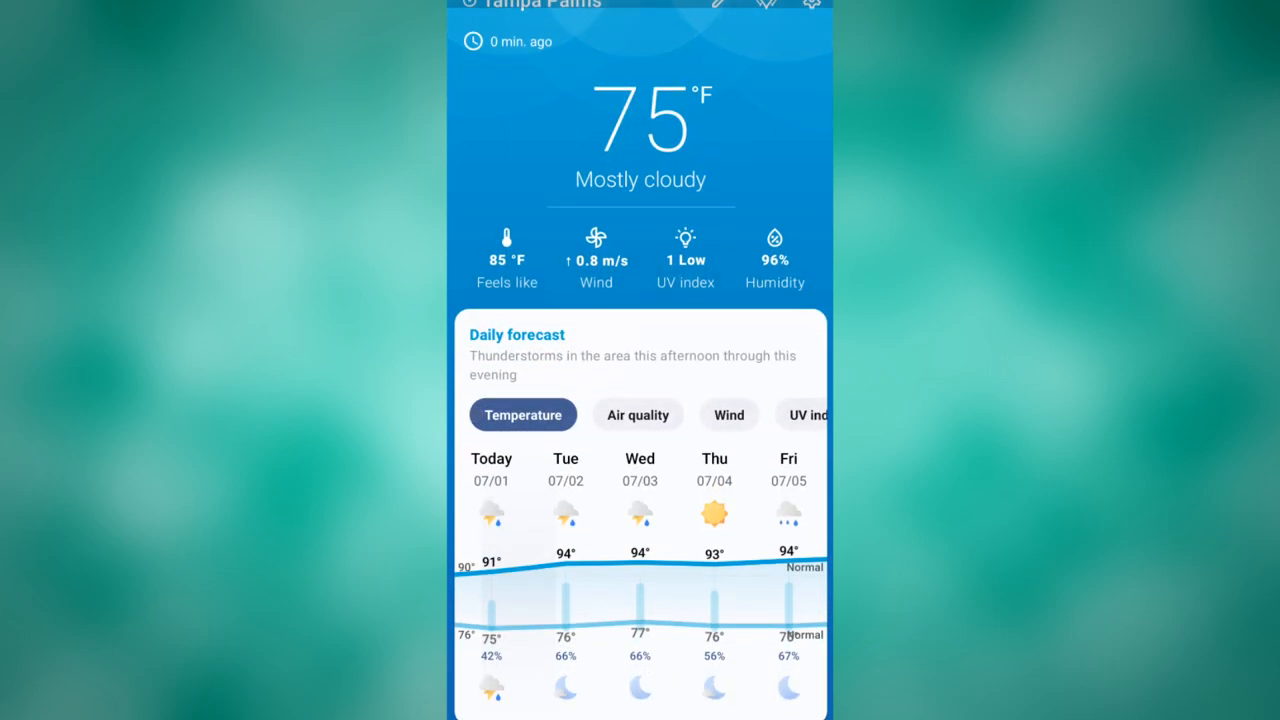
{"action": "scroll", "scroll_direction": "down", "scroll_amount": 3}
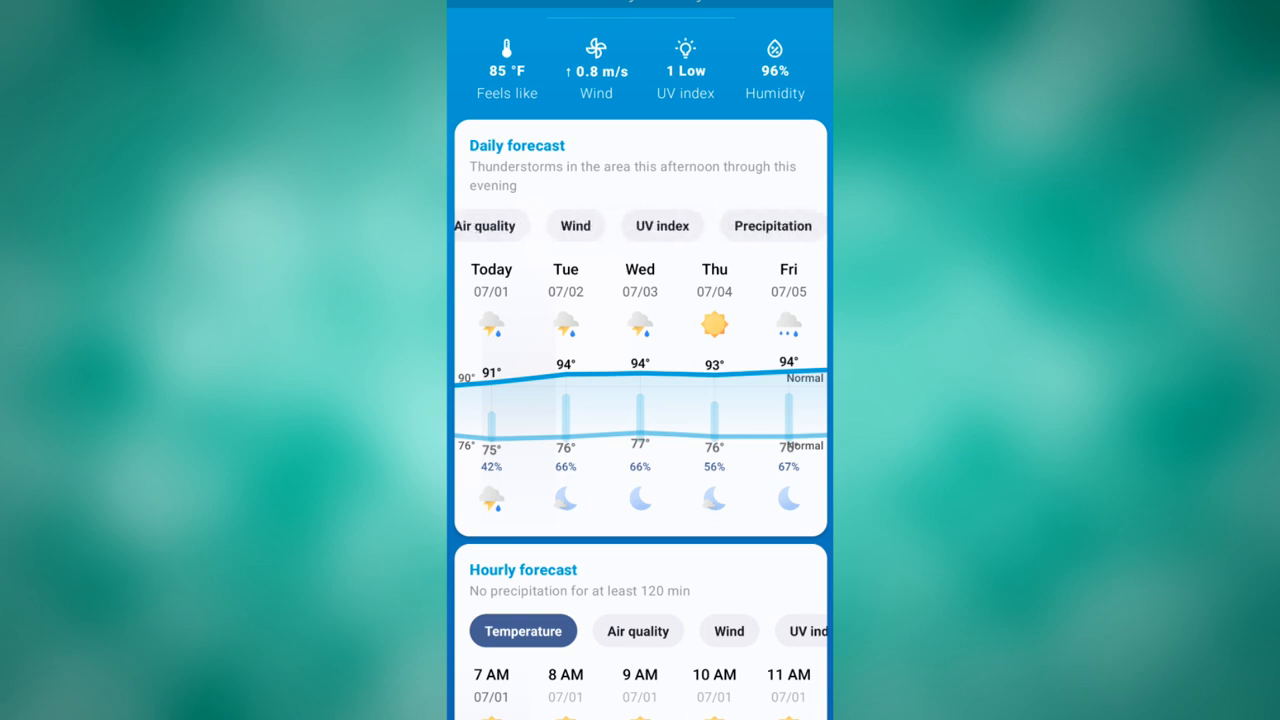
{"action": "left_click", "coordinate": [662, 224]}
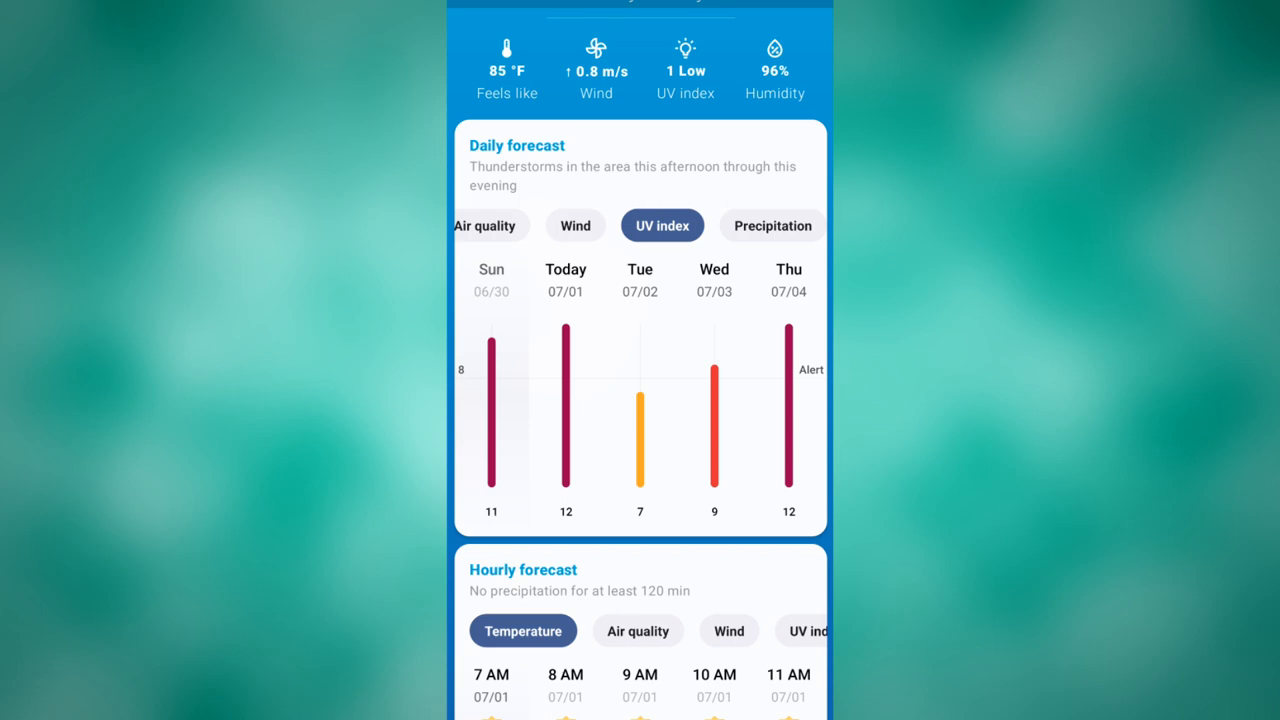
{"action": "scroll", "scroll_direction": "down", "scroll_amount": 3}
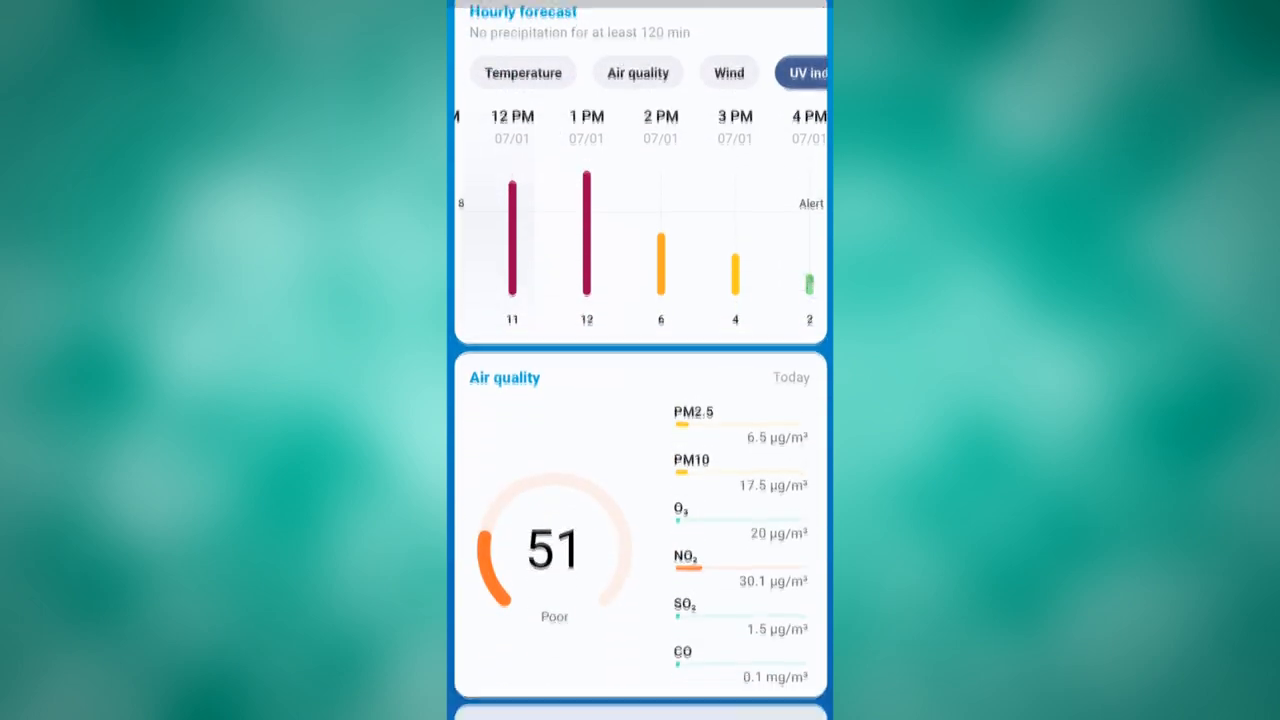
{"action": "scroll", "scroll_direction": "down", "scroll_amount": 3}
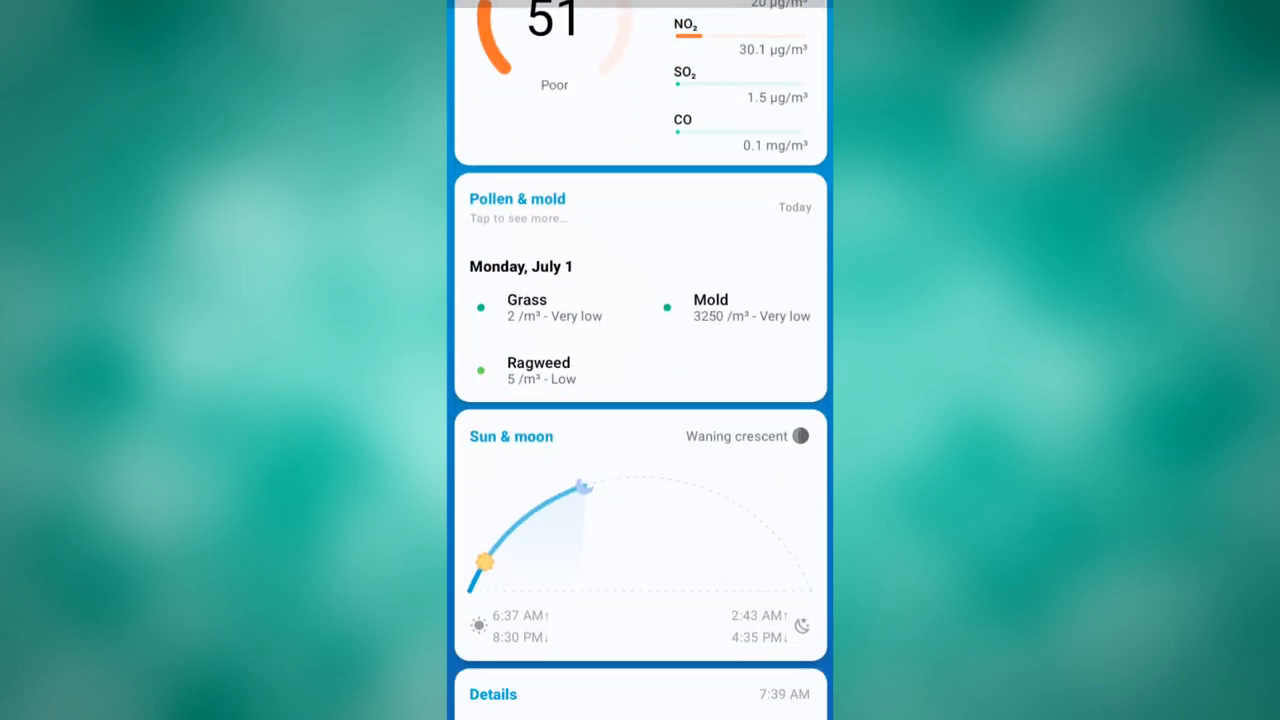
{"action": "scroll", "scroll_direction": "down", "scroll_amount": 3}
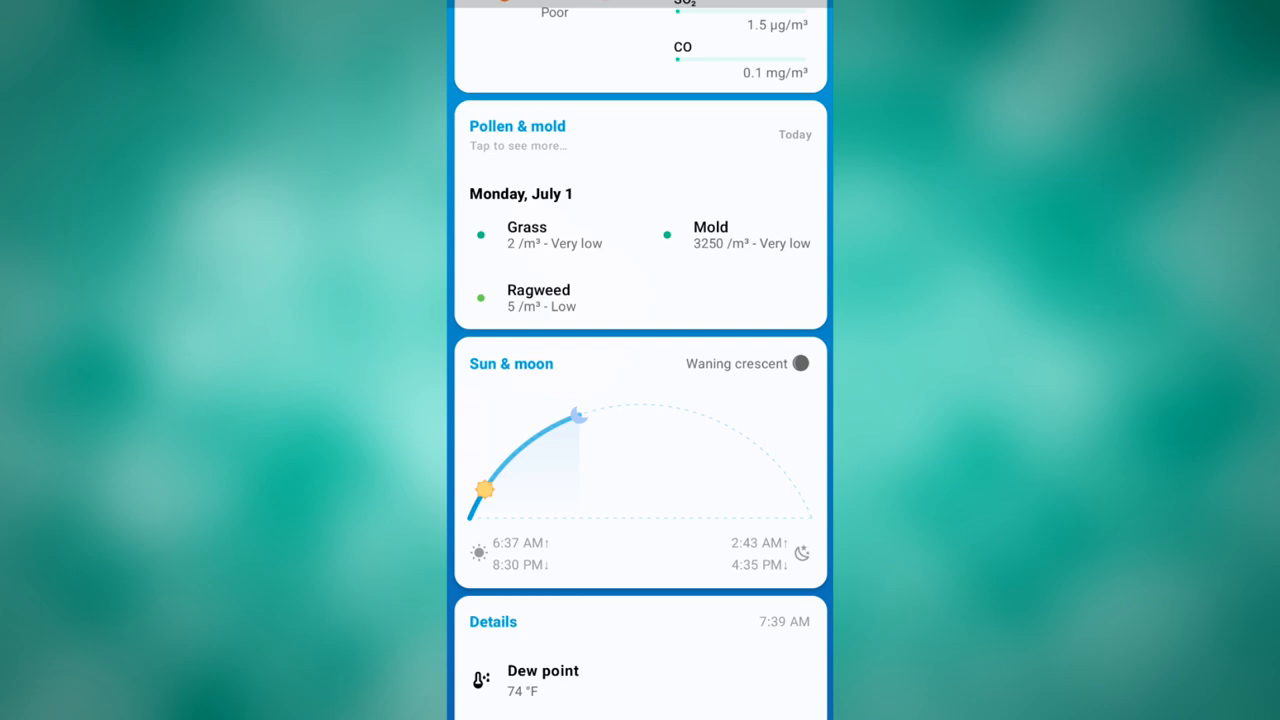
Step: Scroll through the air quality, pollen, sun & moon and detail sections
{"action": "scroll", "scroll_direction": "down", "scroll_amount": 3}
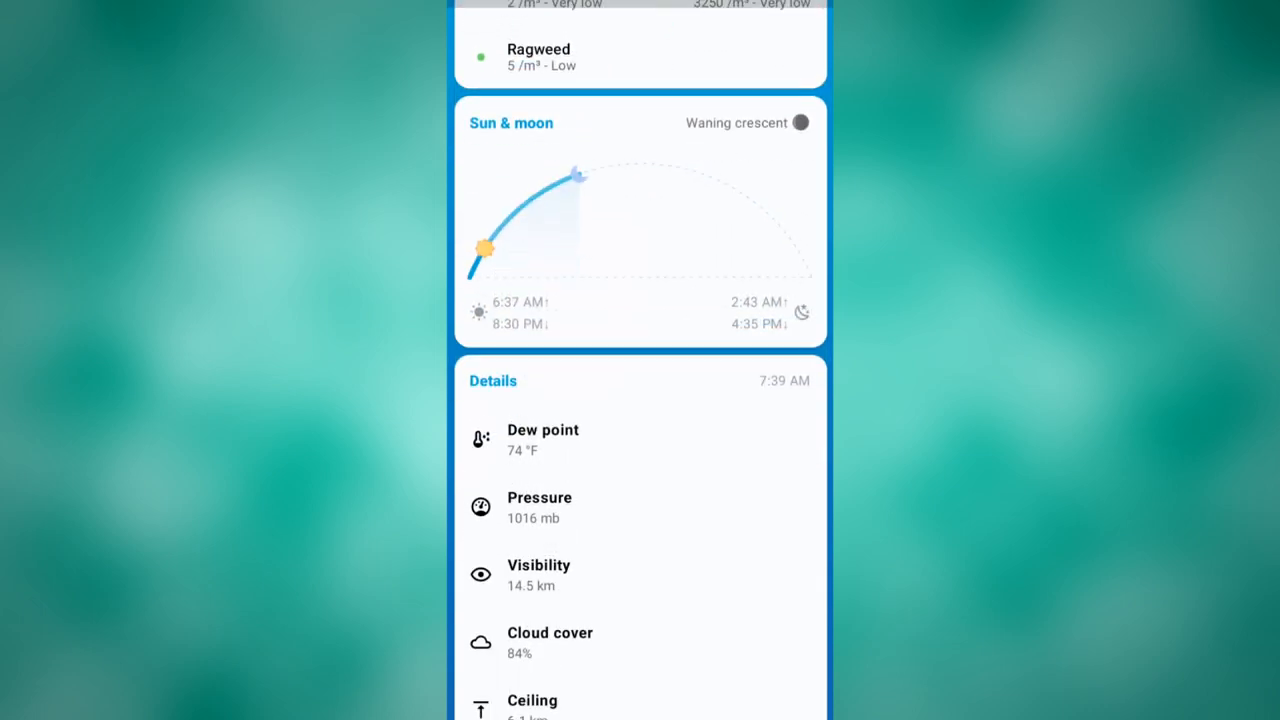
{"action": "scroll", "scroll_direction": "up", "scroll_amount": 3}
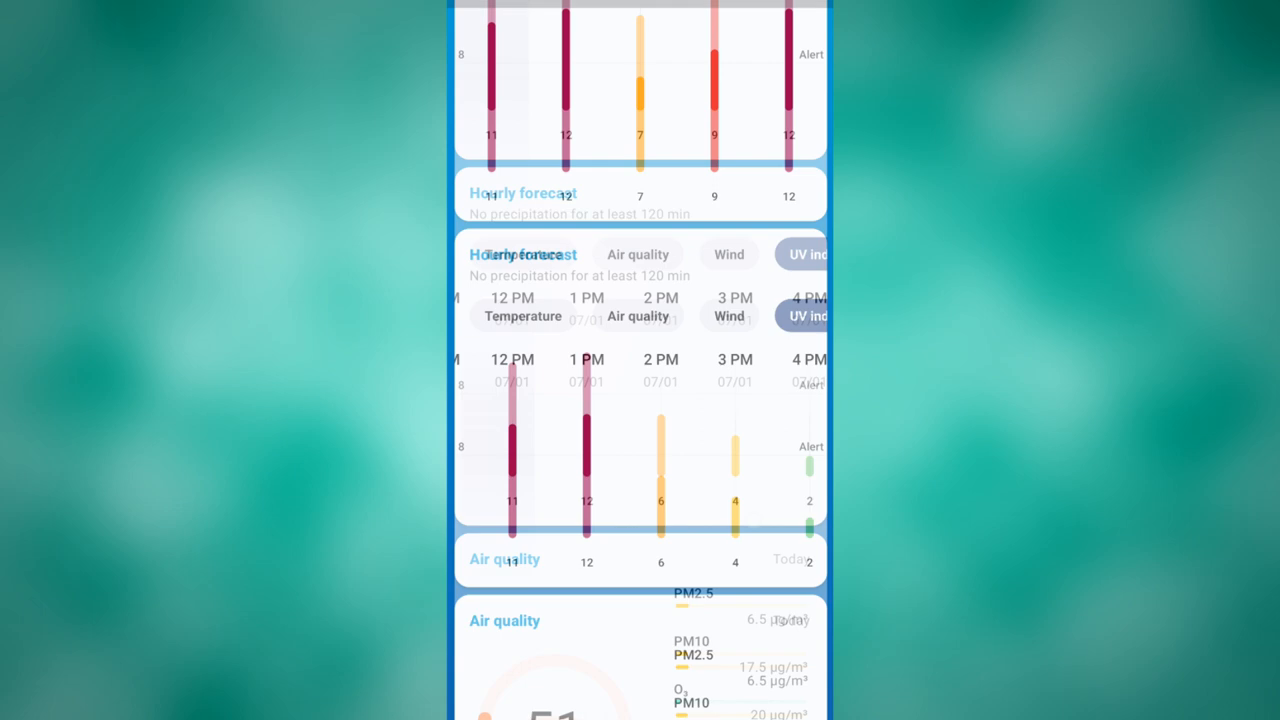
{"action": "scroll", "scroll_direction": "down", "scroll_amount": 3}
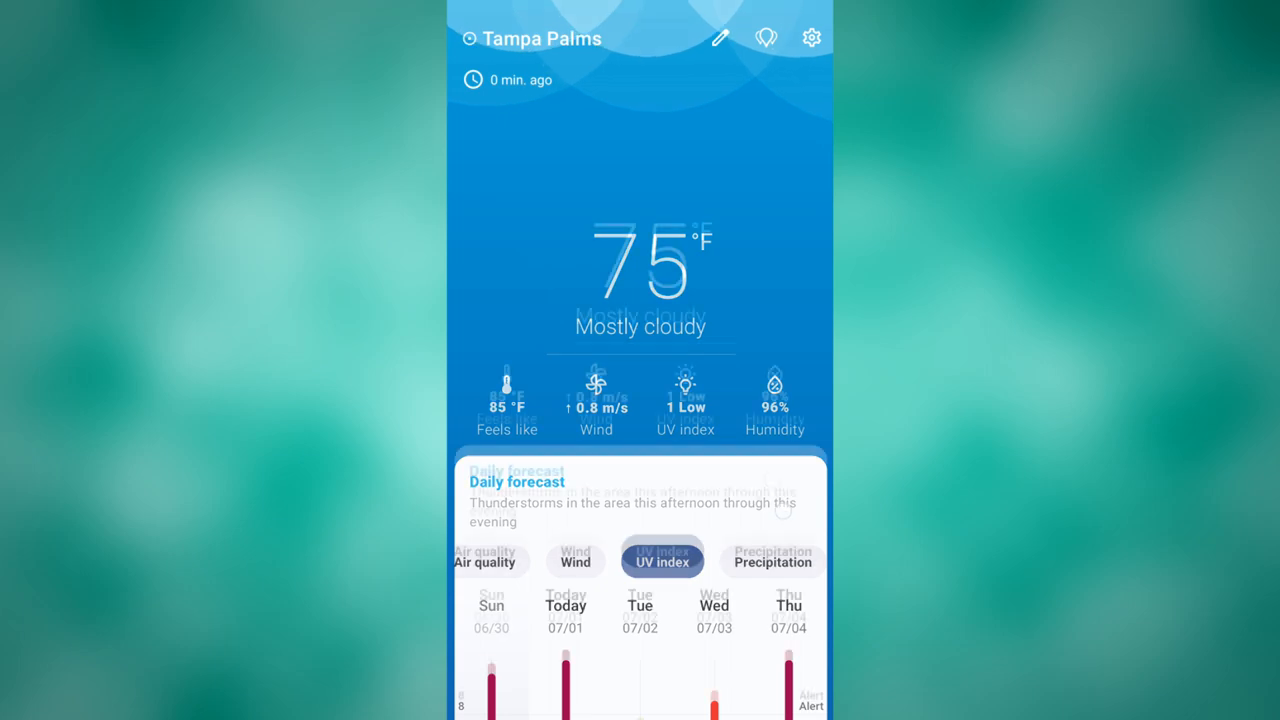
{"action": "scroll", "scroll_direction": "down", "scroll_amount": 3}
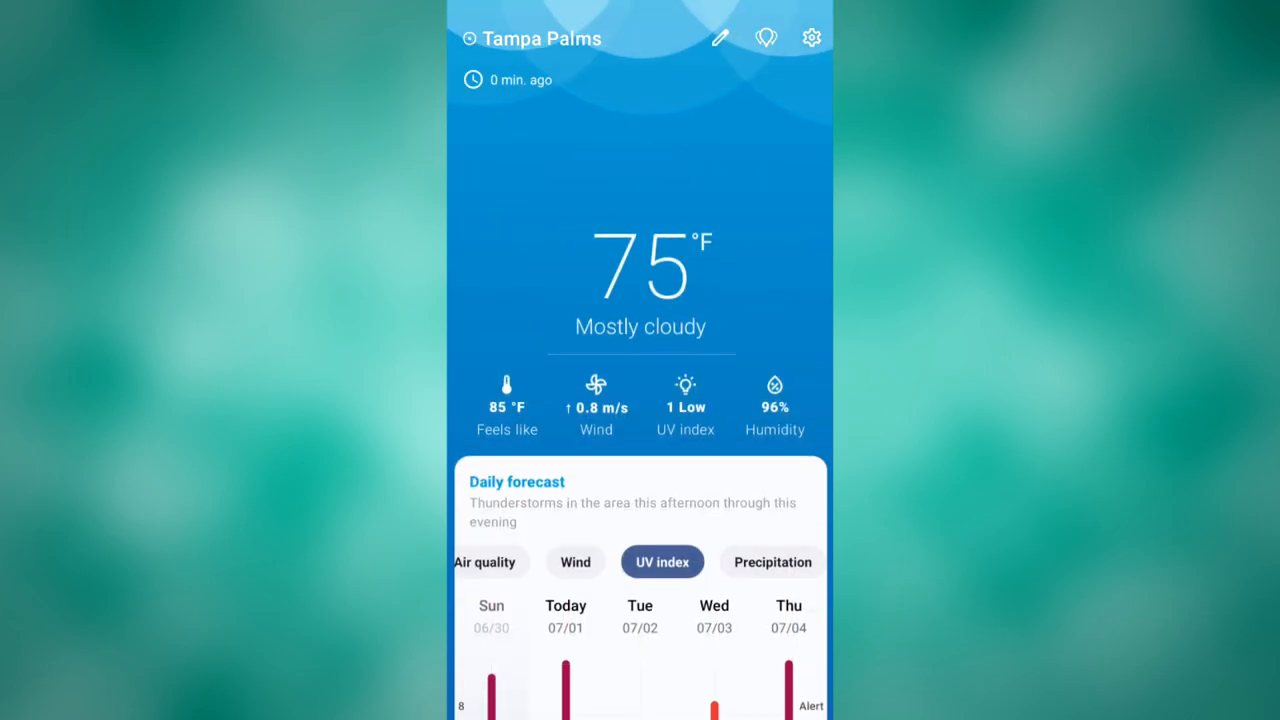
{"action": "scroll", "scroll_direction": "down", "scroll_amount": 3}
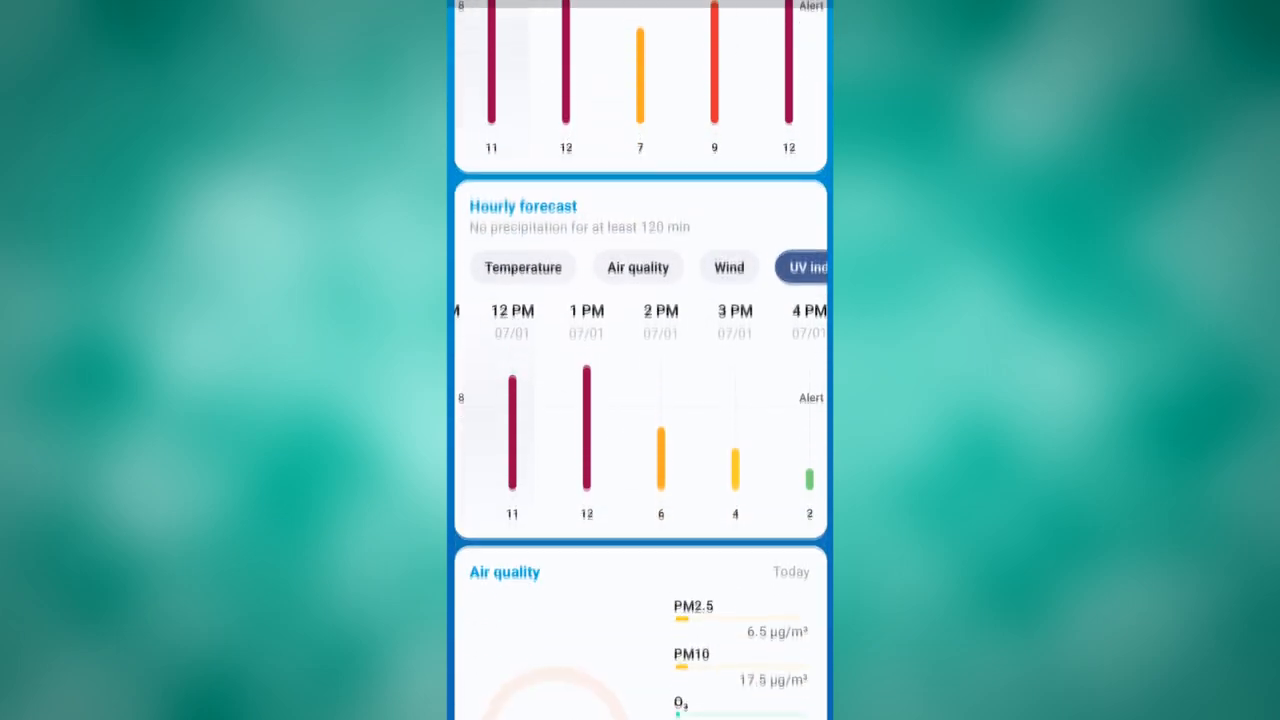
{"action": "scroll", "scroll_direction": "down", "scroll_amount": 3}
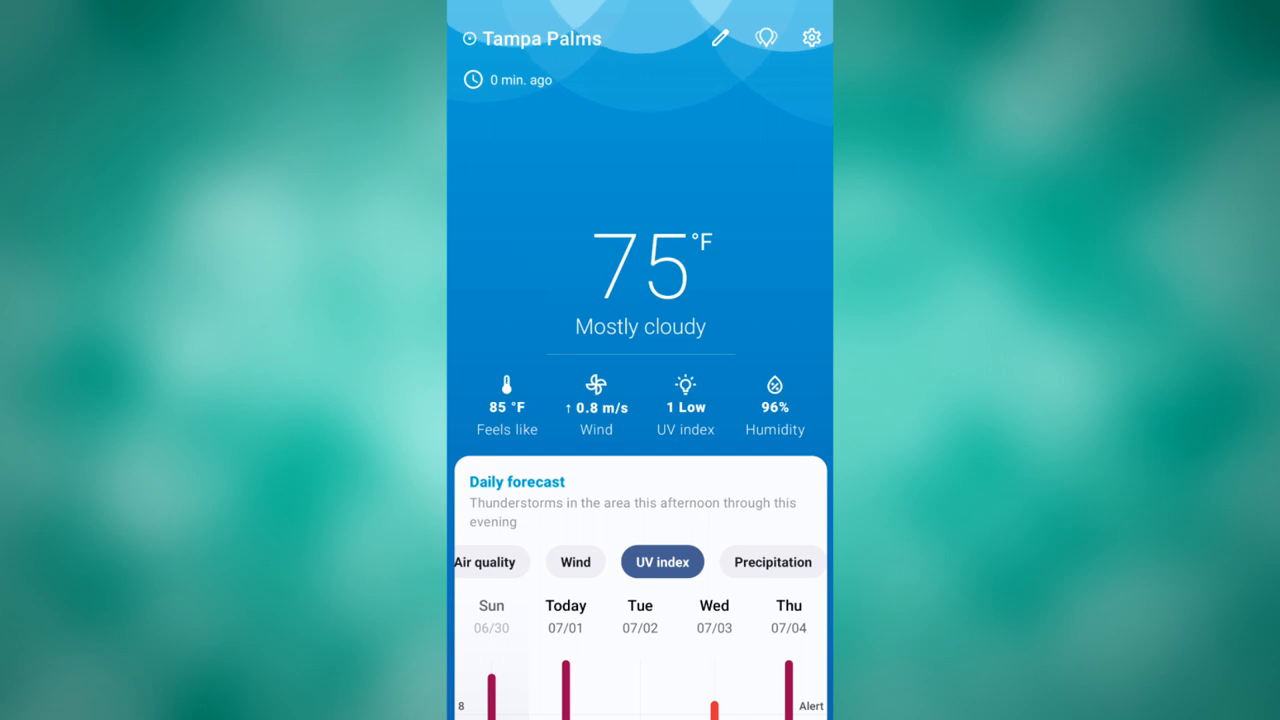
Step: Enter settings and look over Background updates without changing anything
{"action": "left_click", "coordinate": [812, 38]}
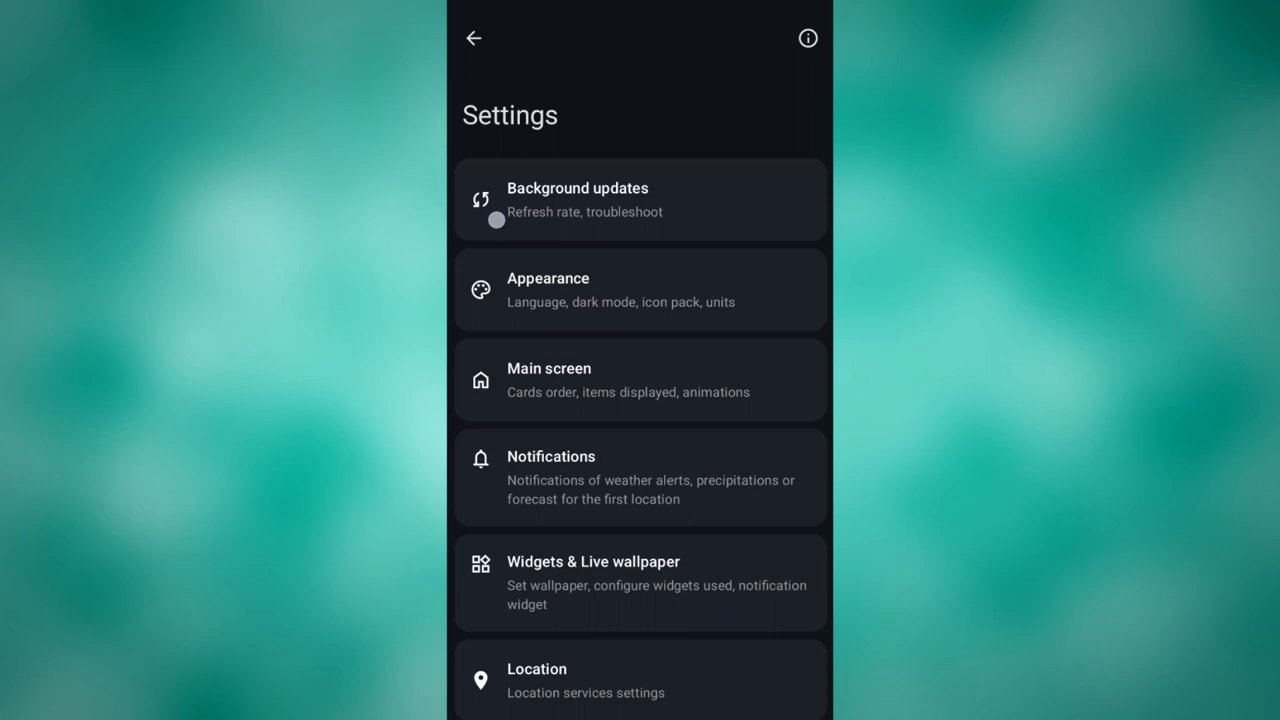
{"action": "left_click", "coordinate": [640, 200]}
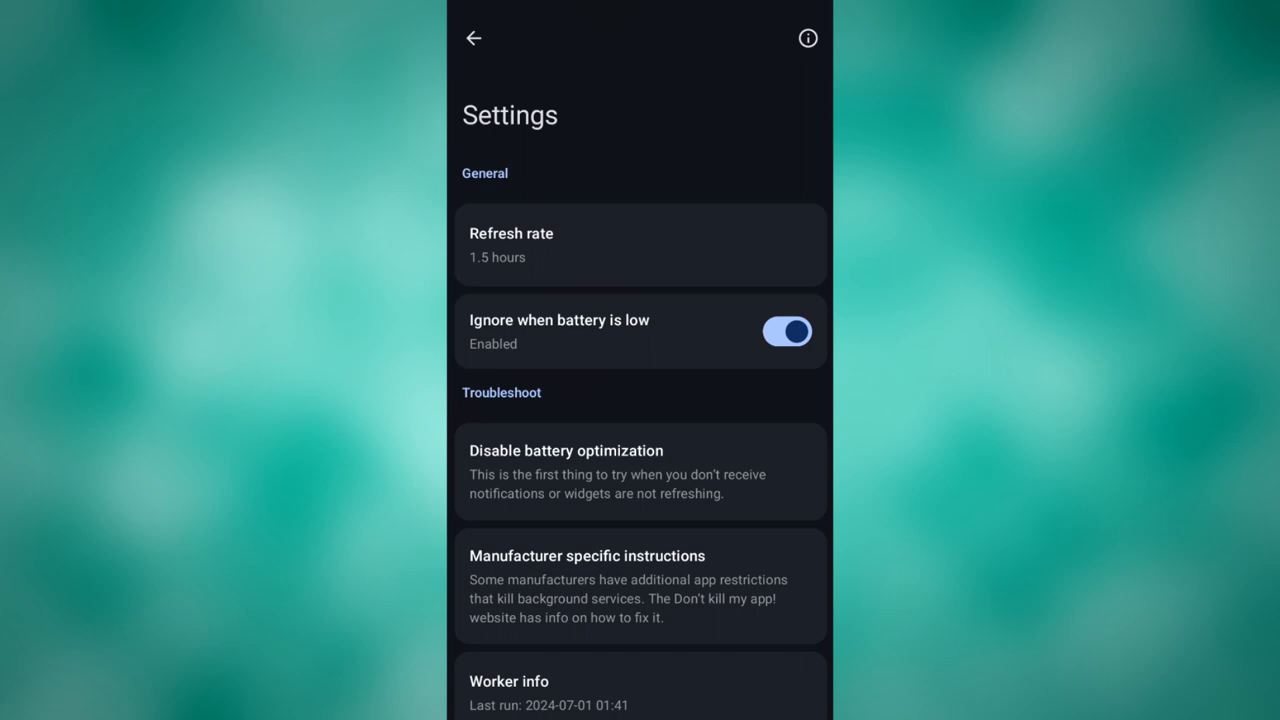
{"action": "left_click", "coordinate": [472, 38]}
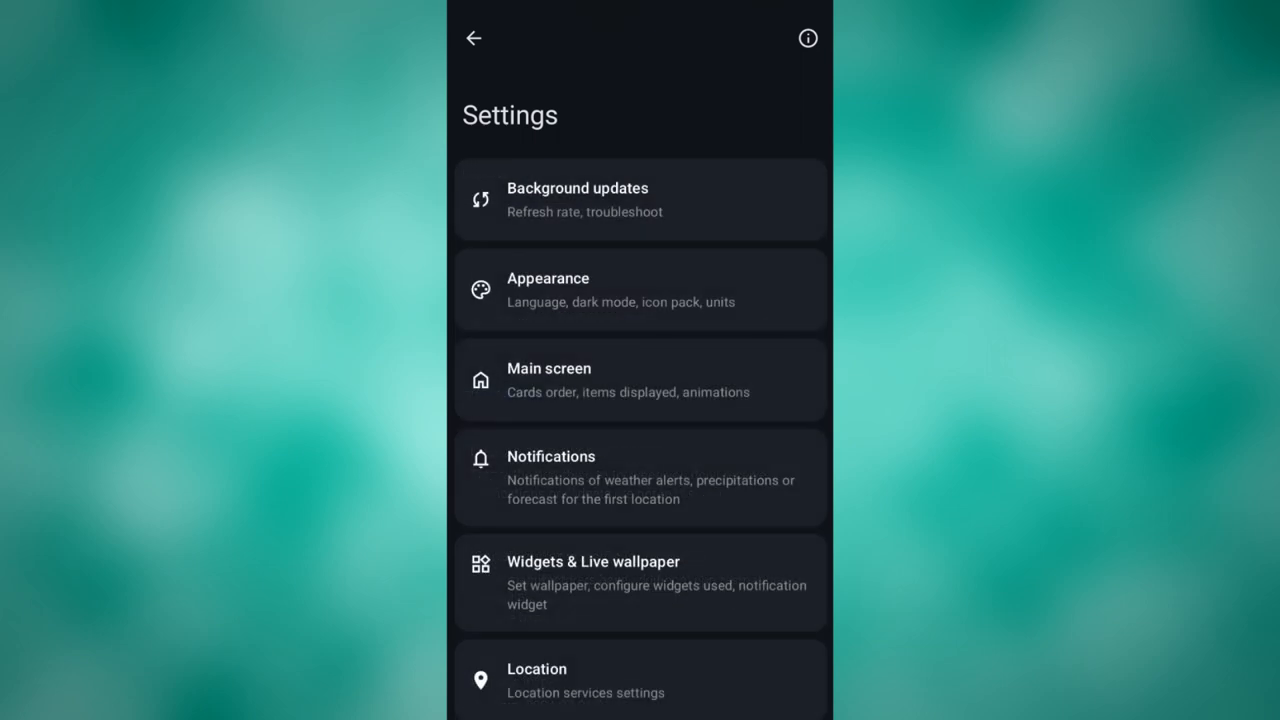
Step: Browse Appearance, peeking at the Language list and Icon pack chooser unchanged
{"action": "left_click", "coordinate": [640, 288]}
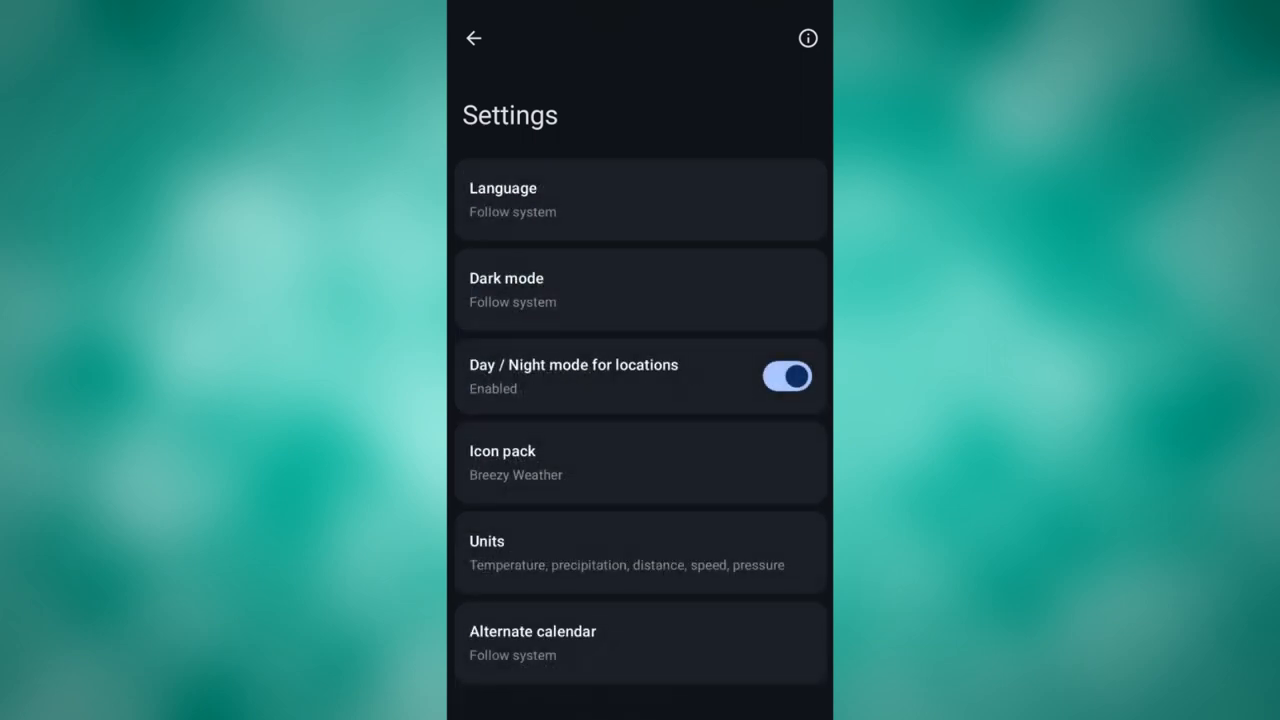
{"action": "left_click", "coordinate": [496, 210]}
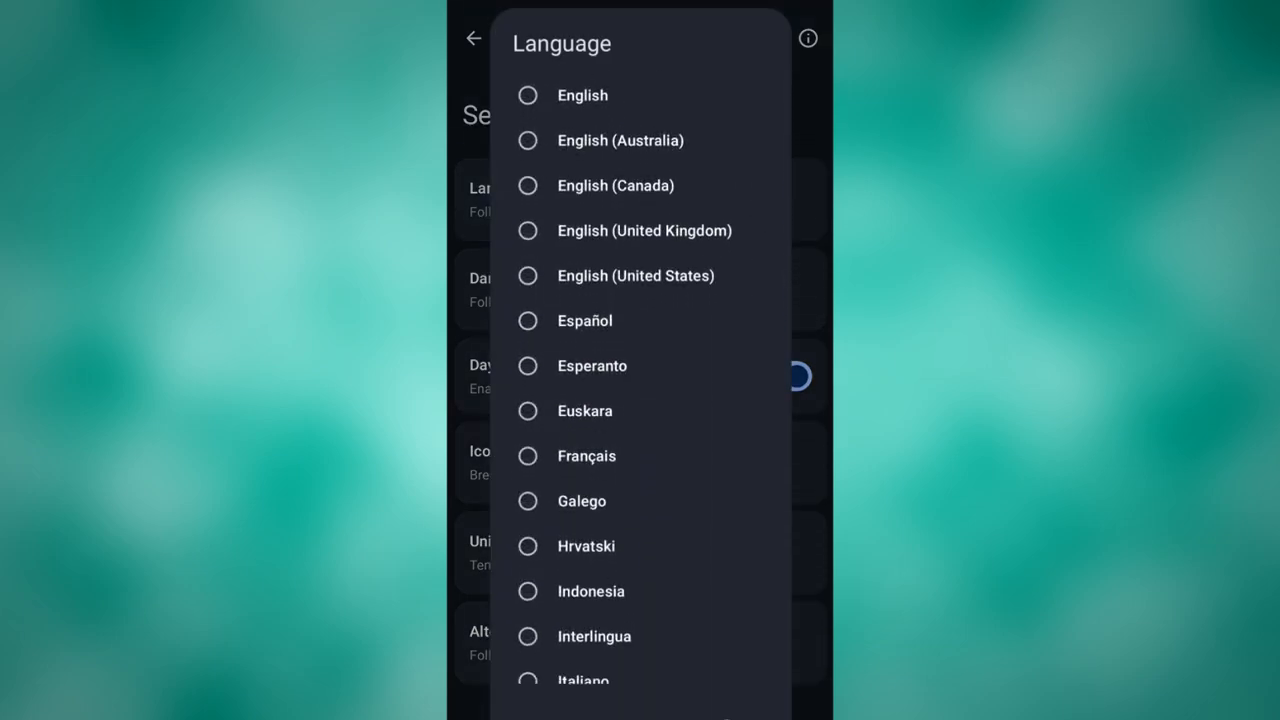
{"action": "left_click", "coordinate": [472, 38]}
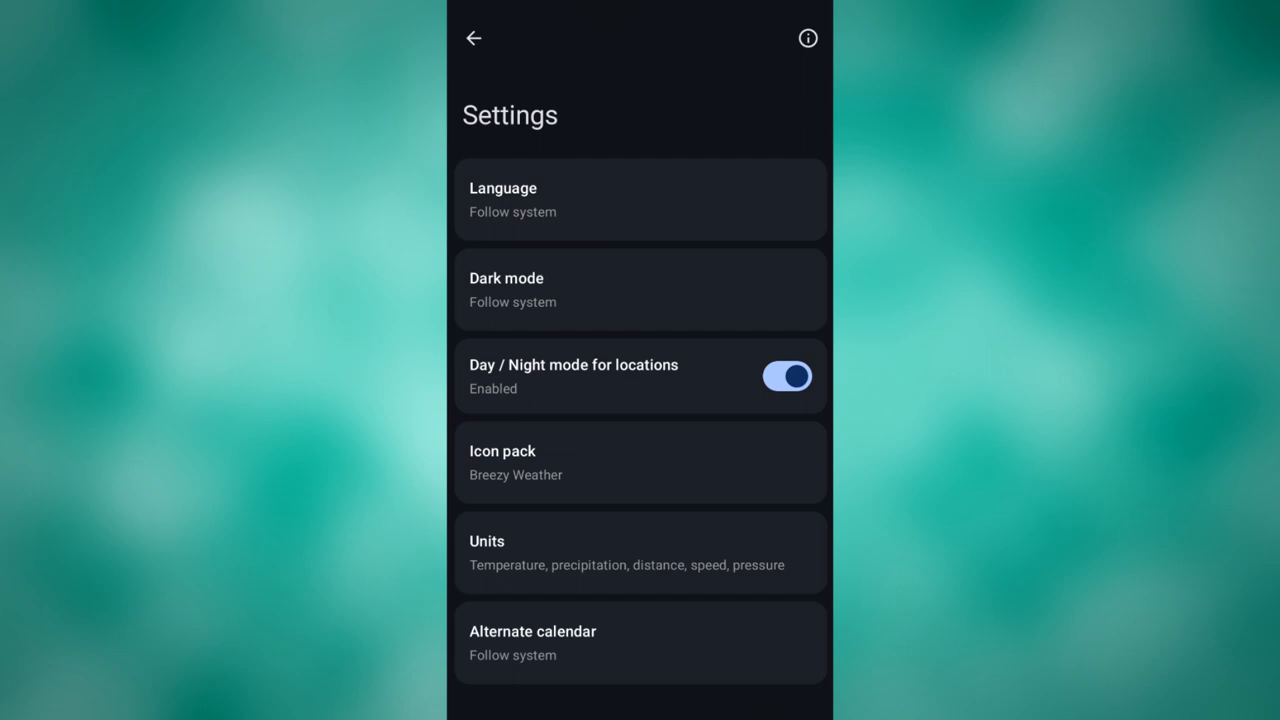
{"action": "left_click", "coordinate": [640, 462]}
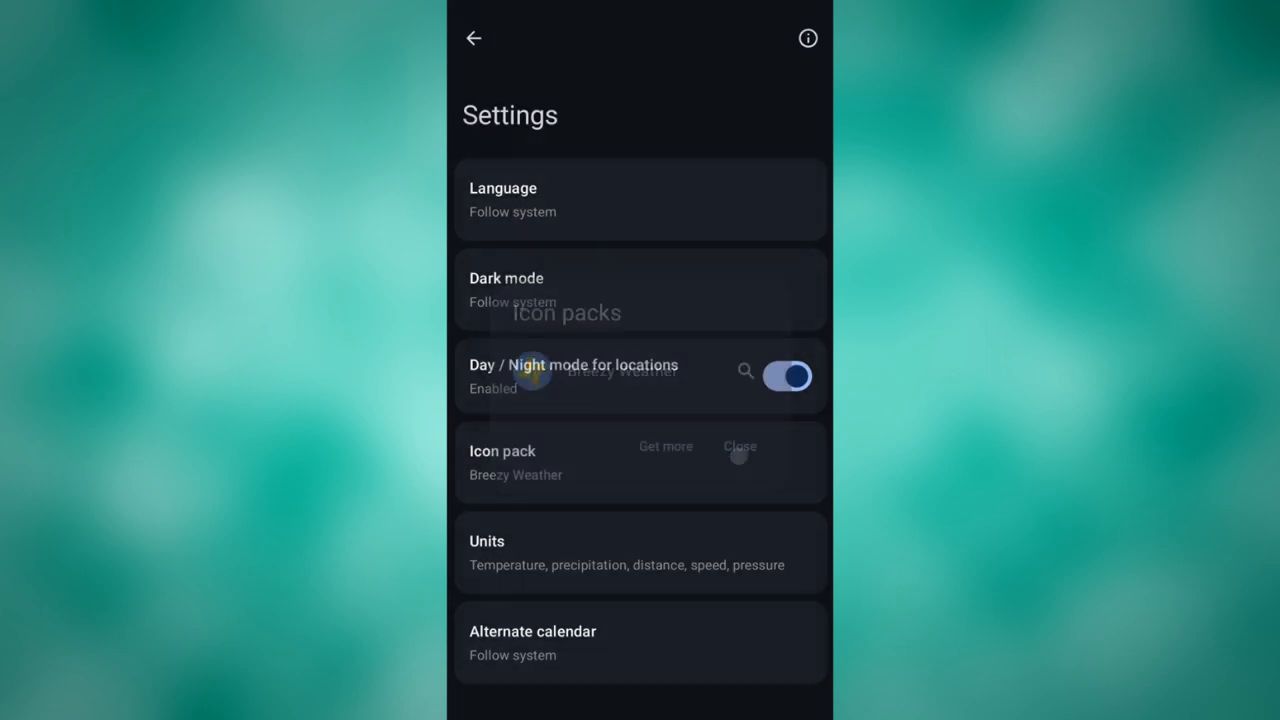
{"action": "left_click", "coordinate": [640, 552]}
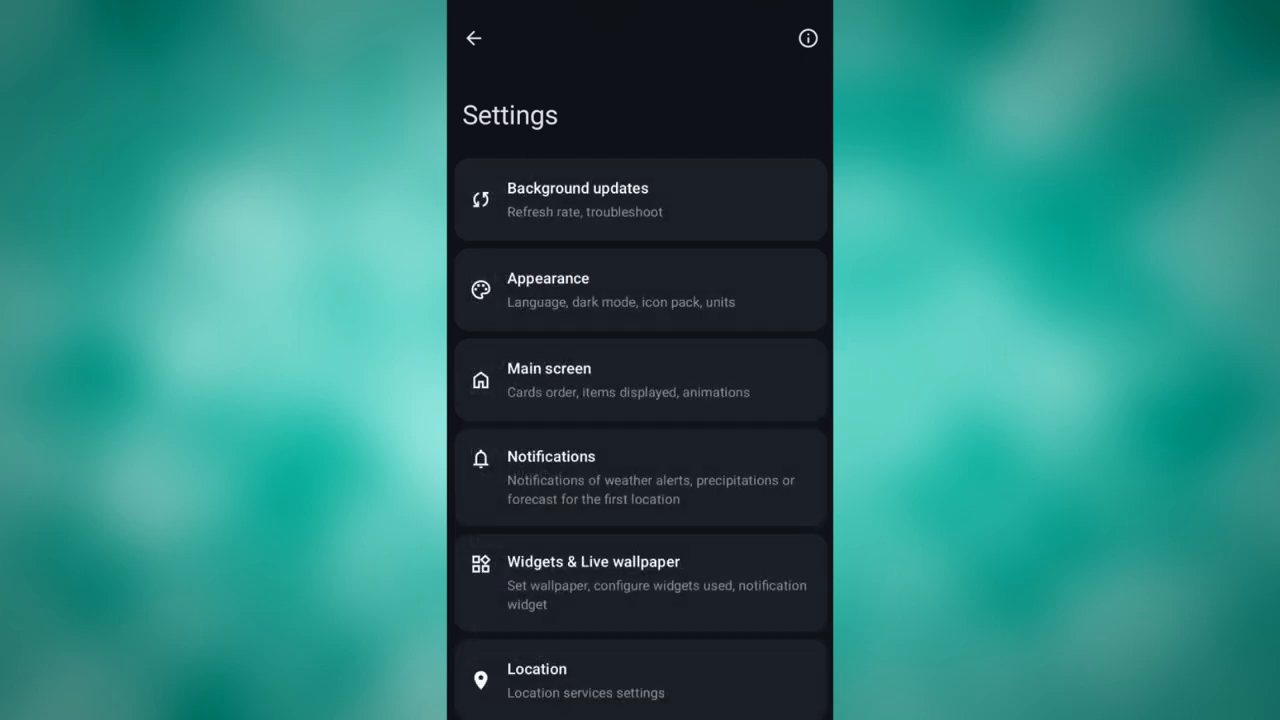
Step: Review the Main screen settings' Cards list and Daily trends order unchanged
{"action": "left_click", "coordinate": [640, 380]}
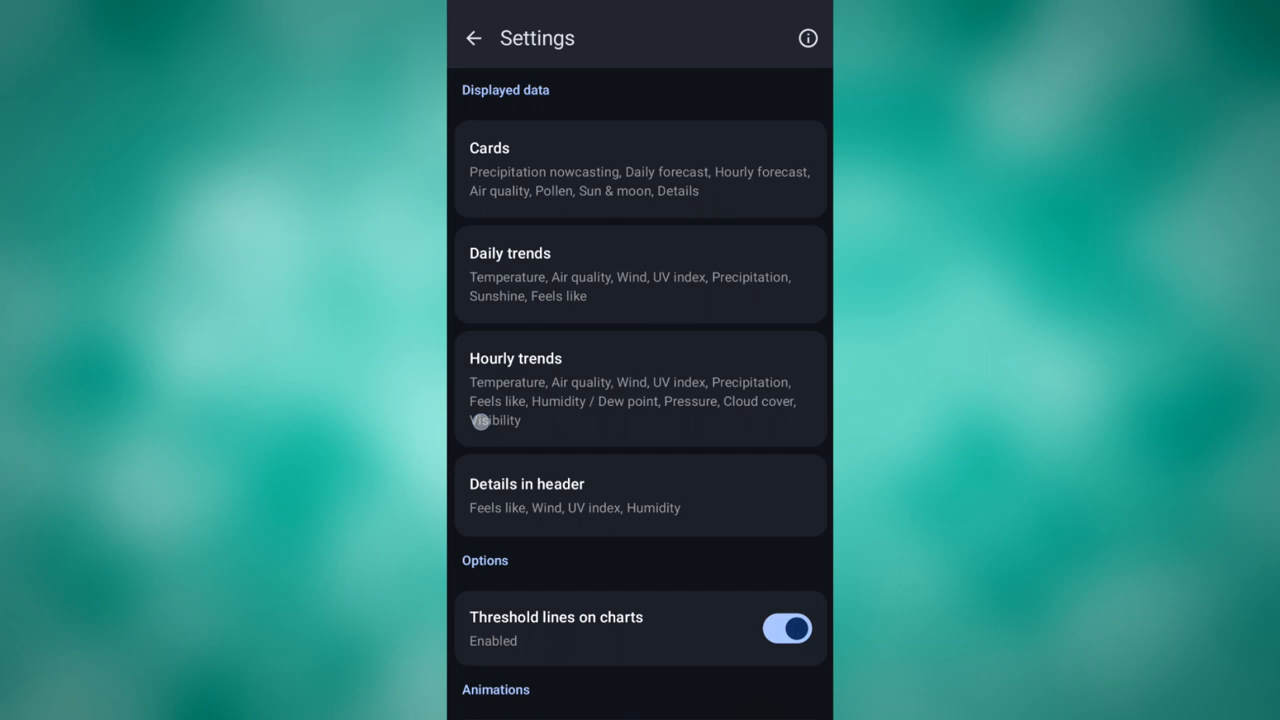
{"action": "left_click", "coordinate": [640, 170]}
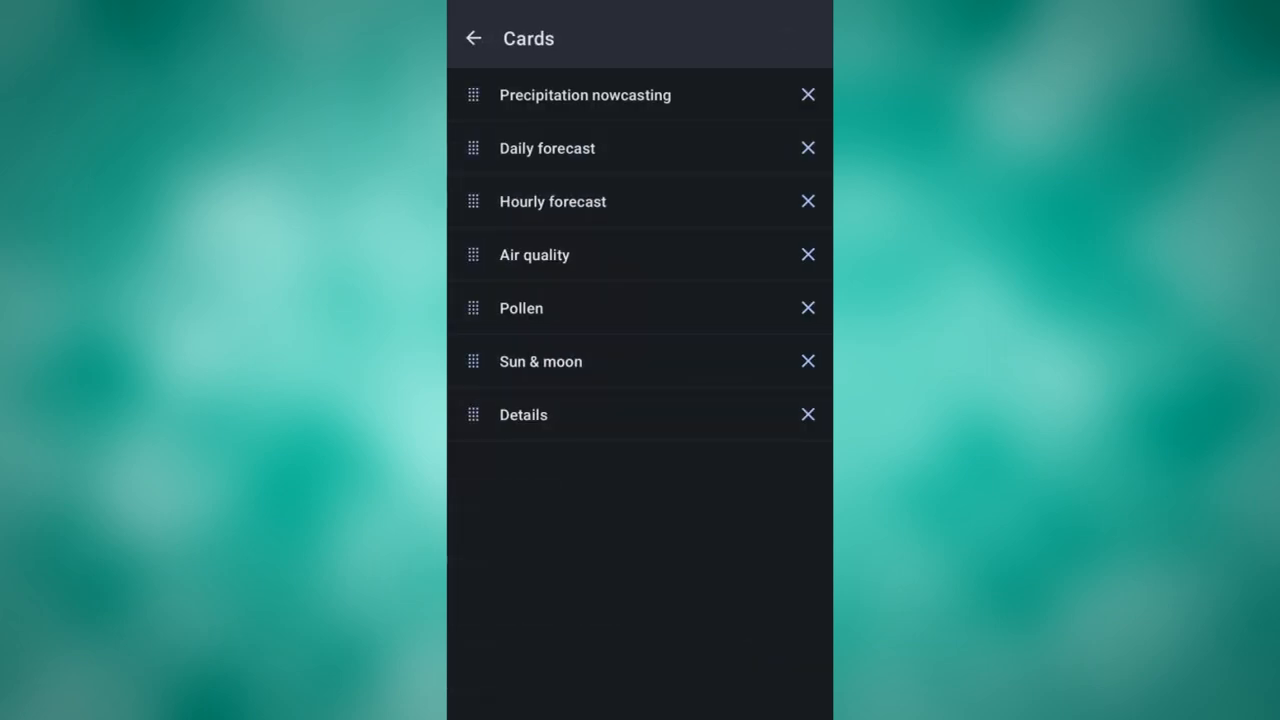
{"action": "left_click", "coordinate": [472, 38]}
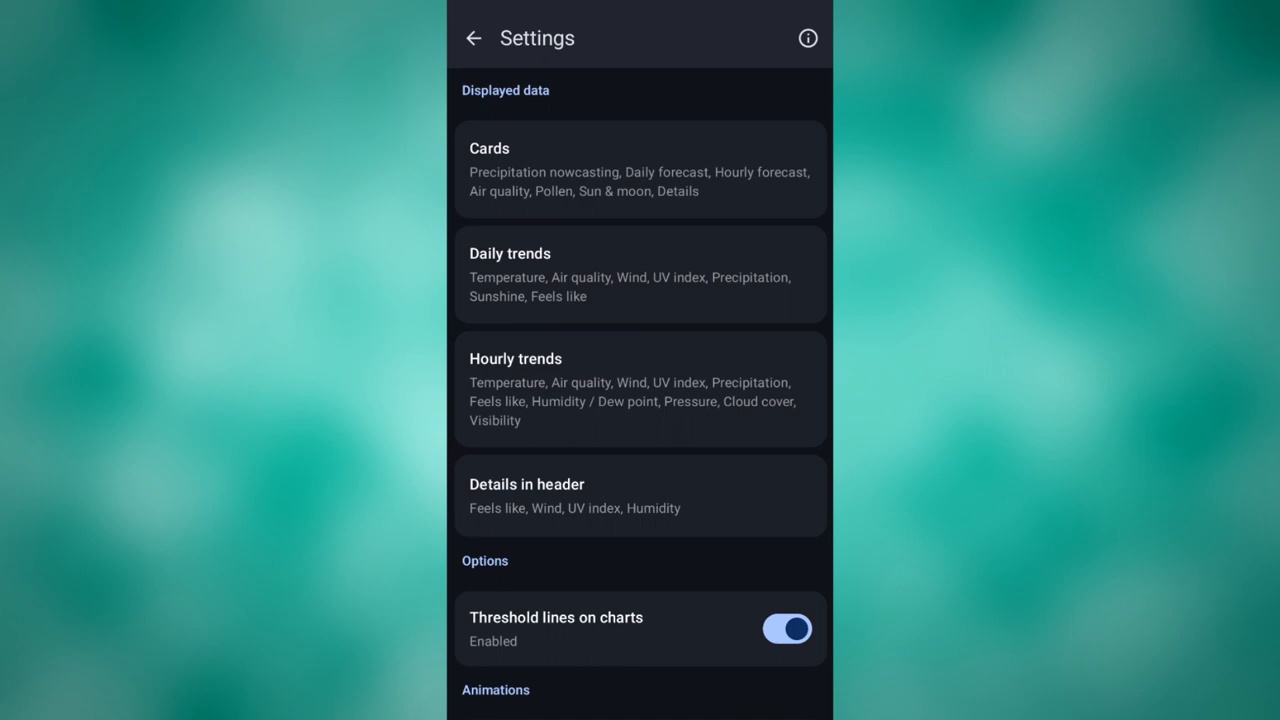
{"action": "left_click", "coordinate": [640, 276]}
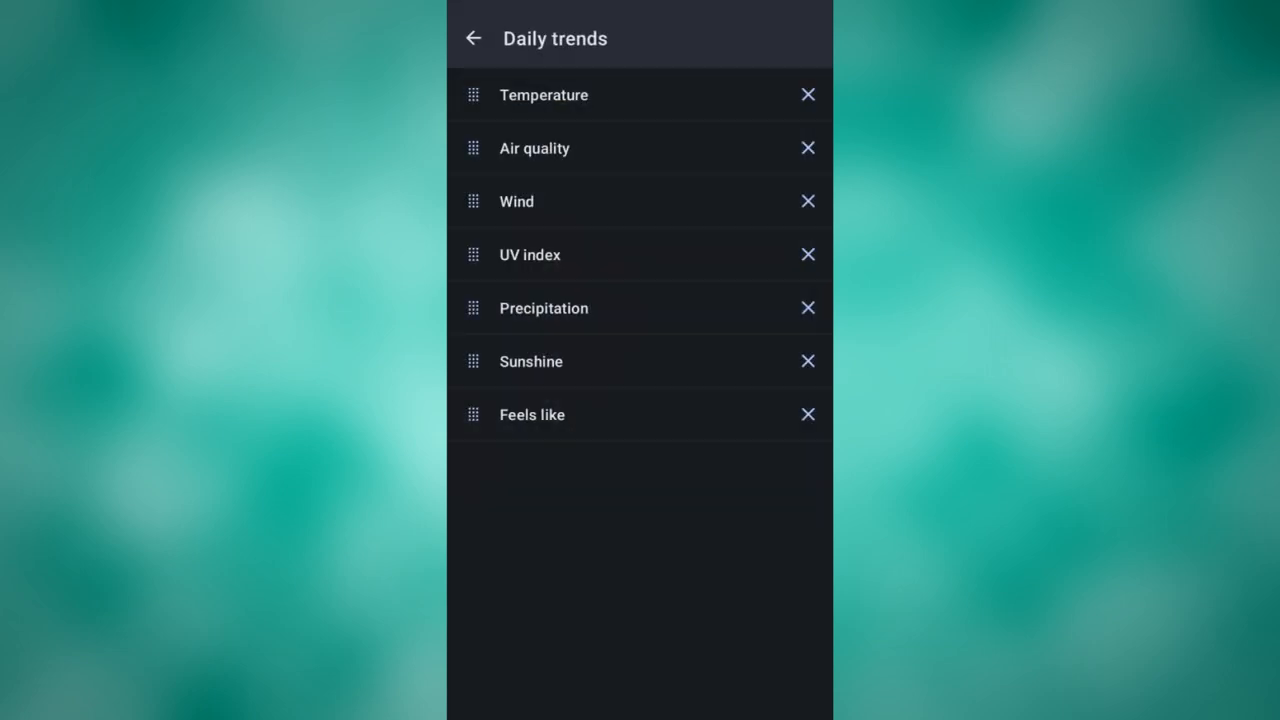
{"action": "left_click", "coordinate": [472, 38]}
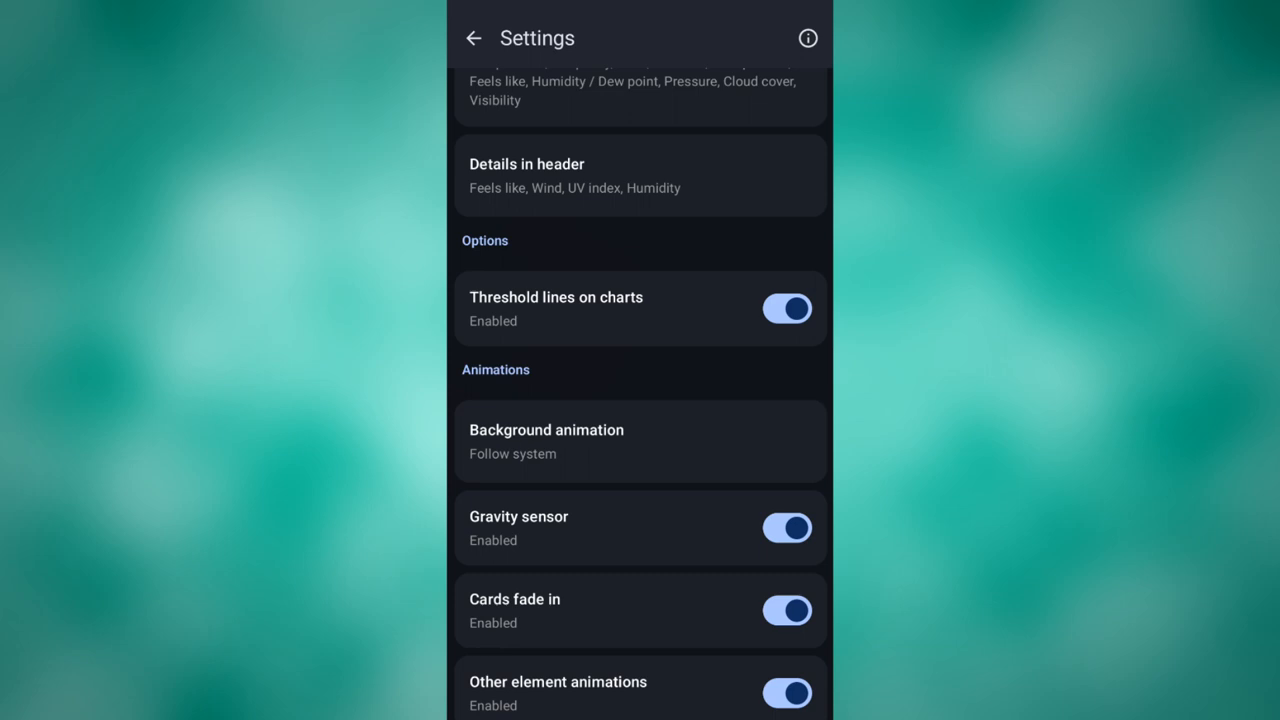
Step: Look over Notifications settings and return to the settings overview
{"action": "scroll", "scroll_direction": "up", "scroll_amount": 3}
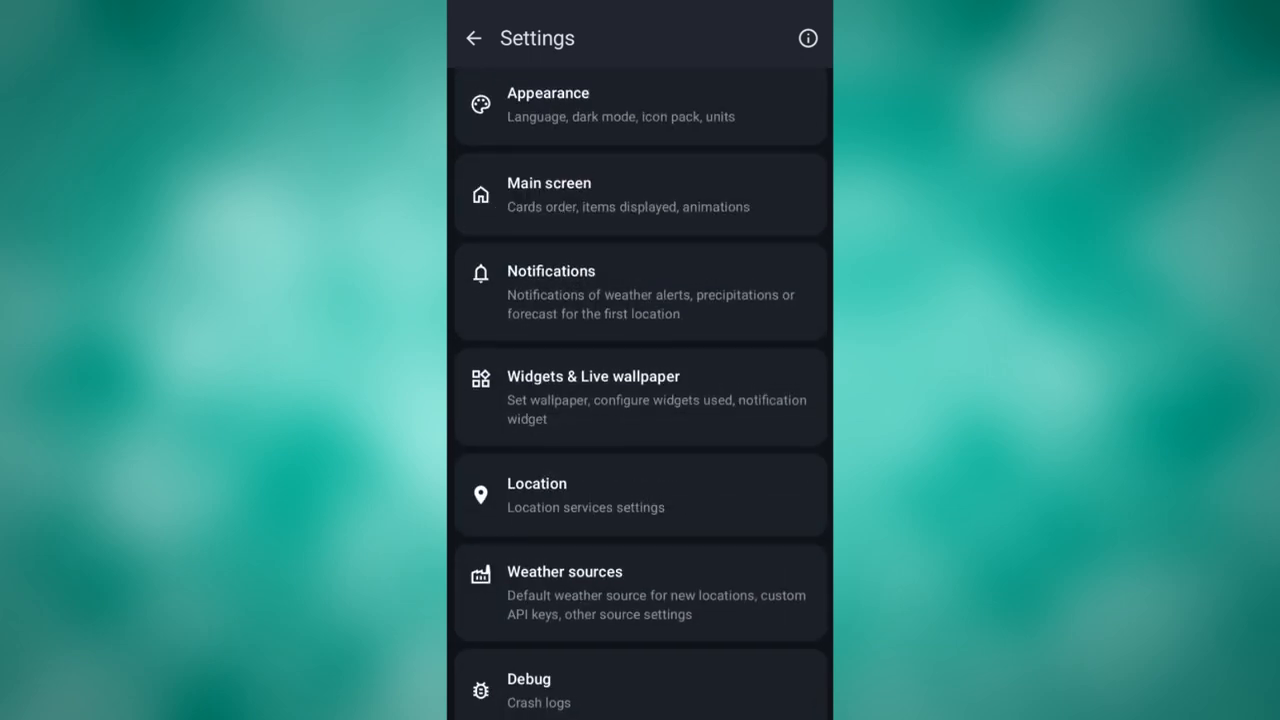
{"action": "left_click", "coordinate": [640, 292]}
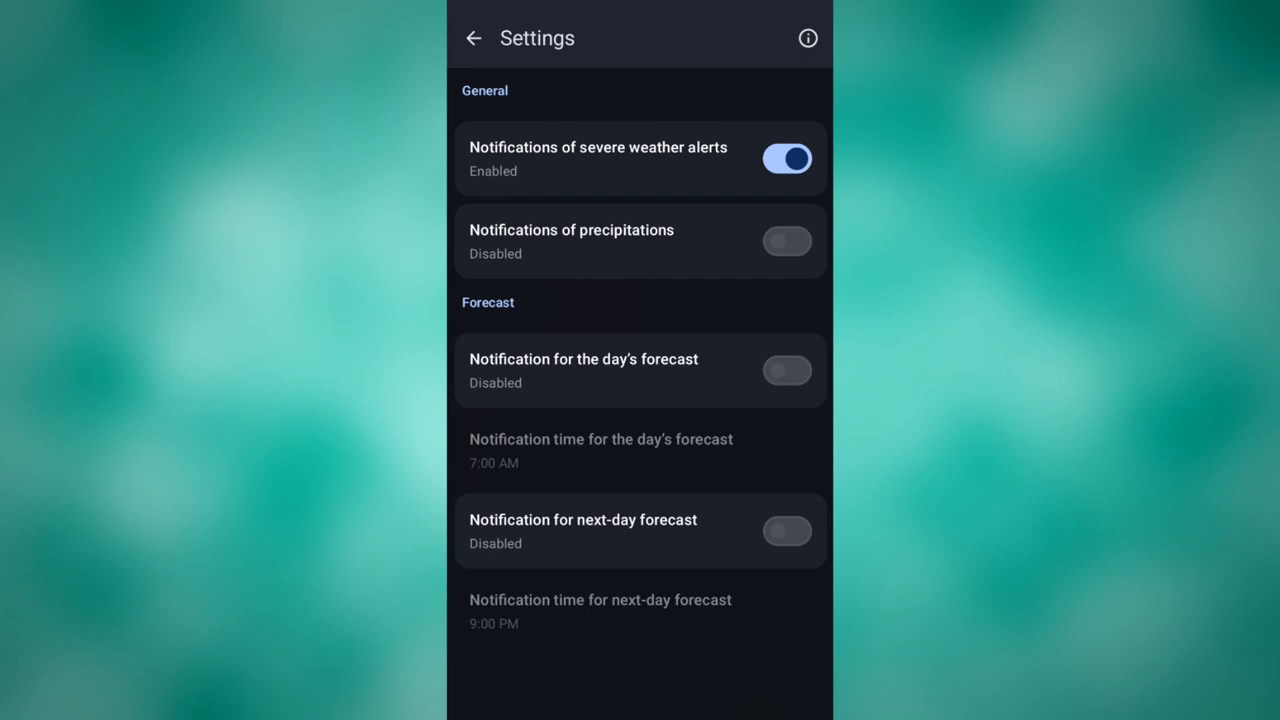
{"action": "left_click", "coordinate": [788, 240]}
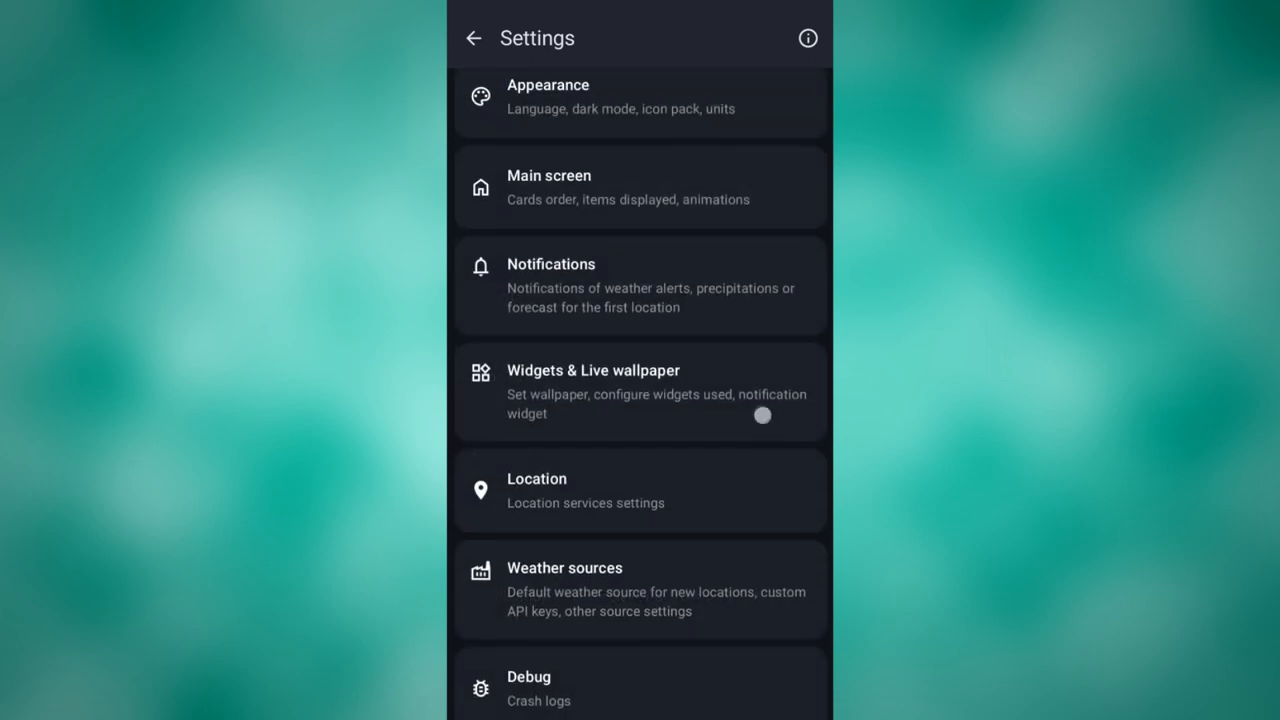
Step: Scroll through the Weather sources settings without changing them
{"action": "left_click", "coordinate": [640, 588]}
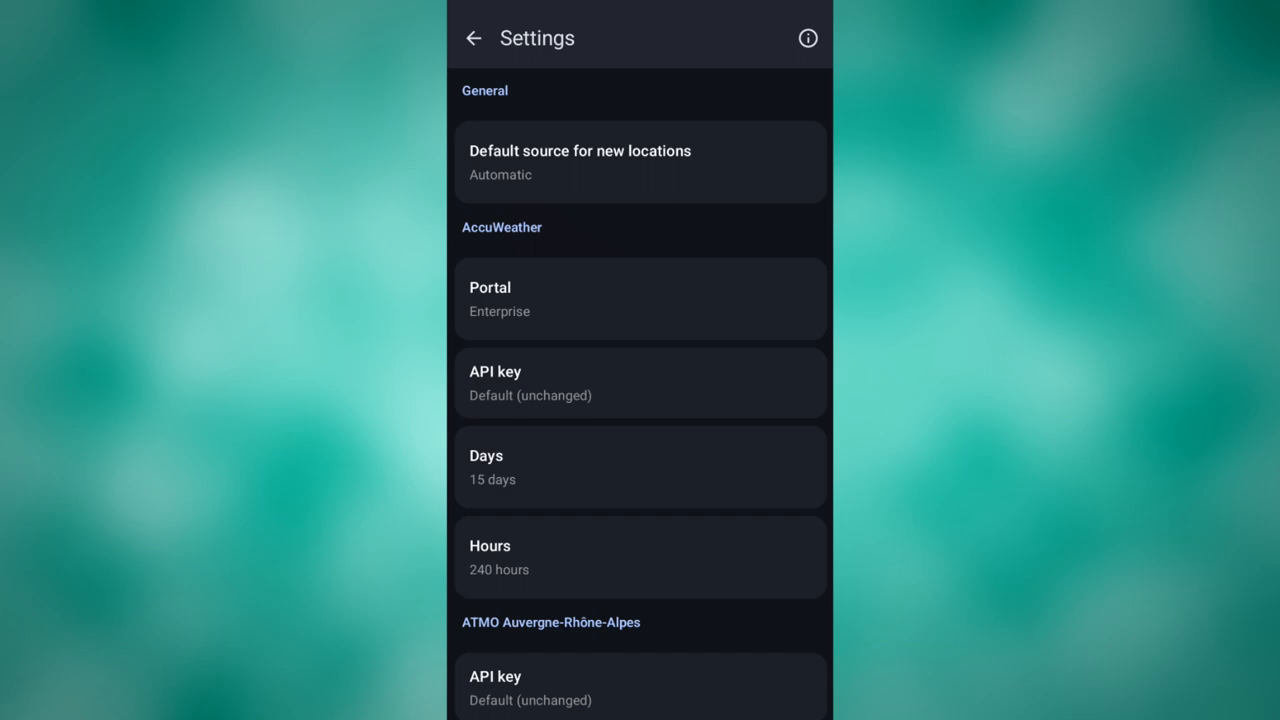
{"action": "scroll", "scroll_direction": "down", "scroll_amount": 3}
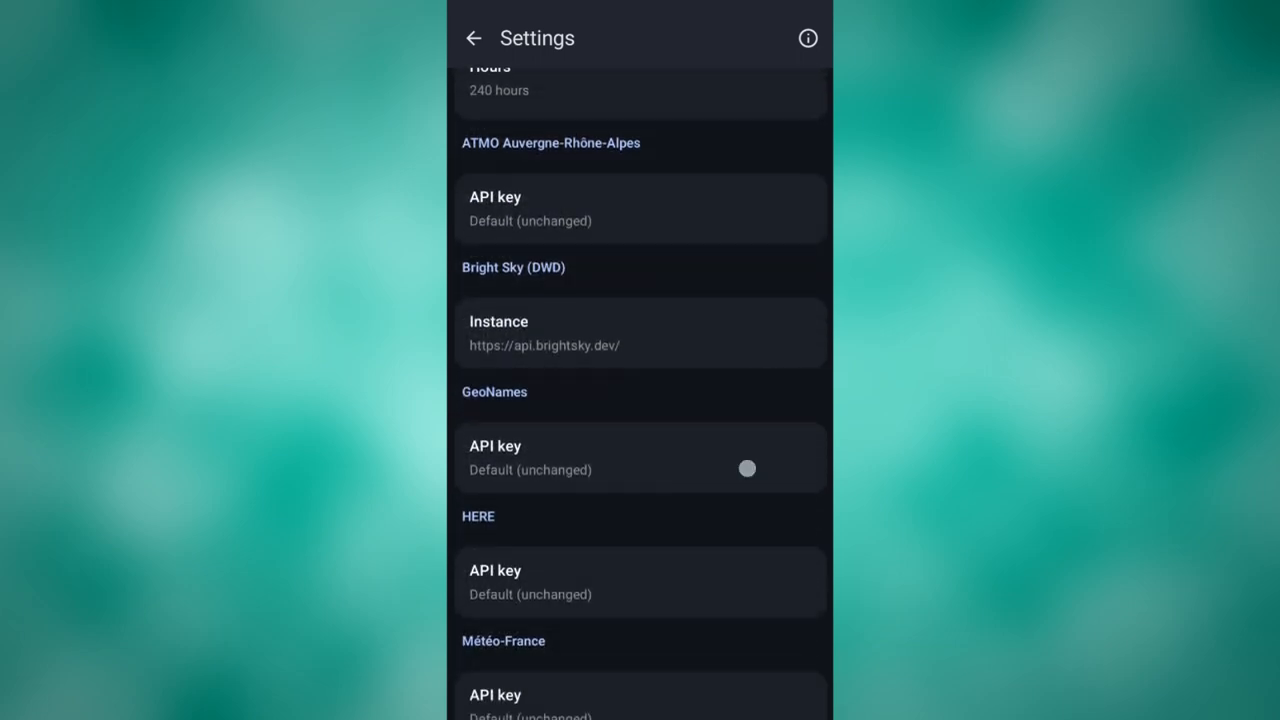
{"action": "scroll", "scroll_direction": "down", "scroll_amount": 3}
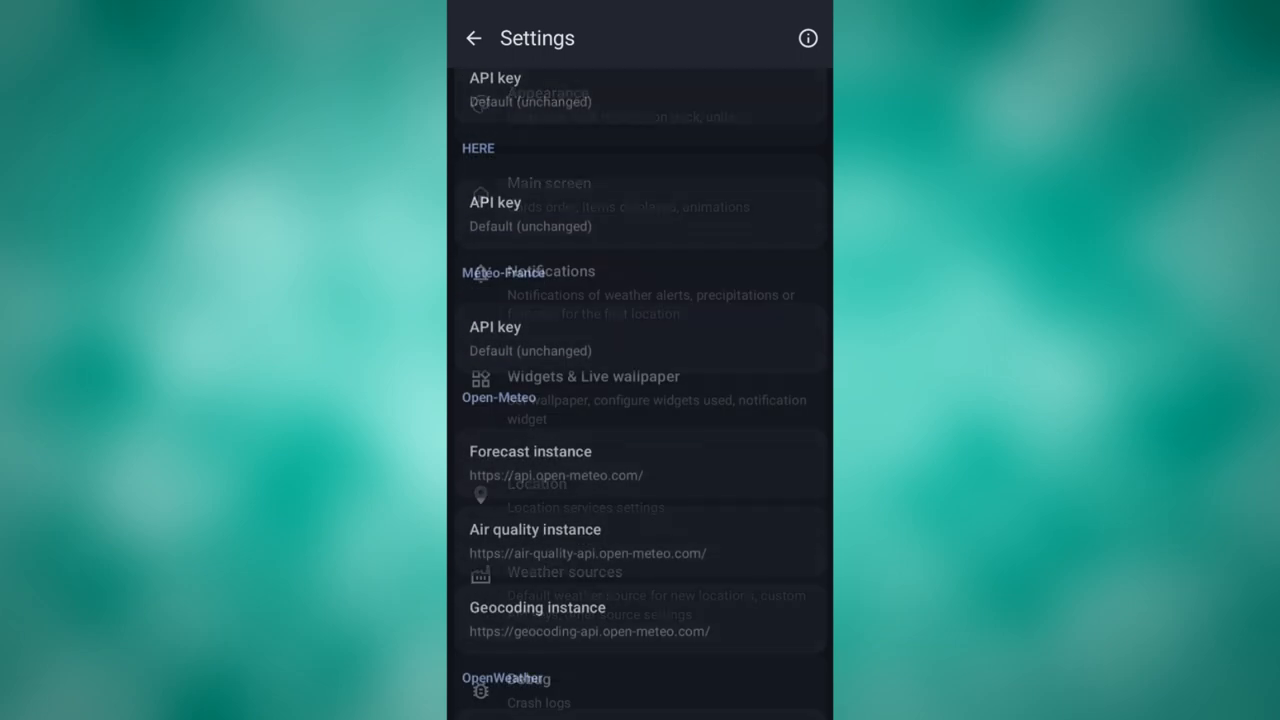
{"action": "scroll", "scroll_direction": "up", "scroll_amount": 3}
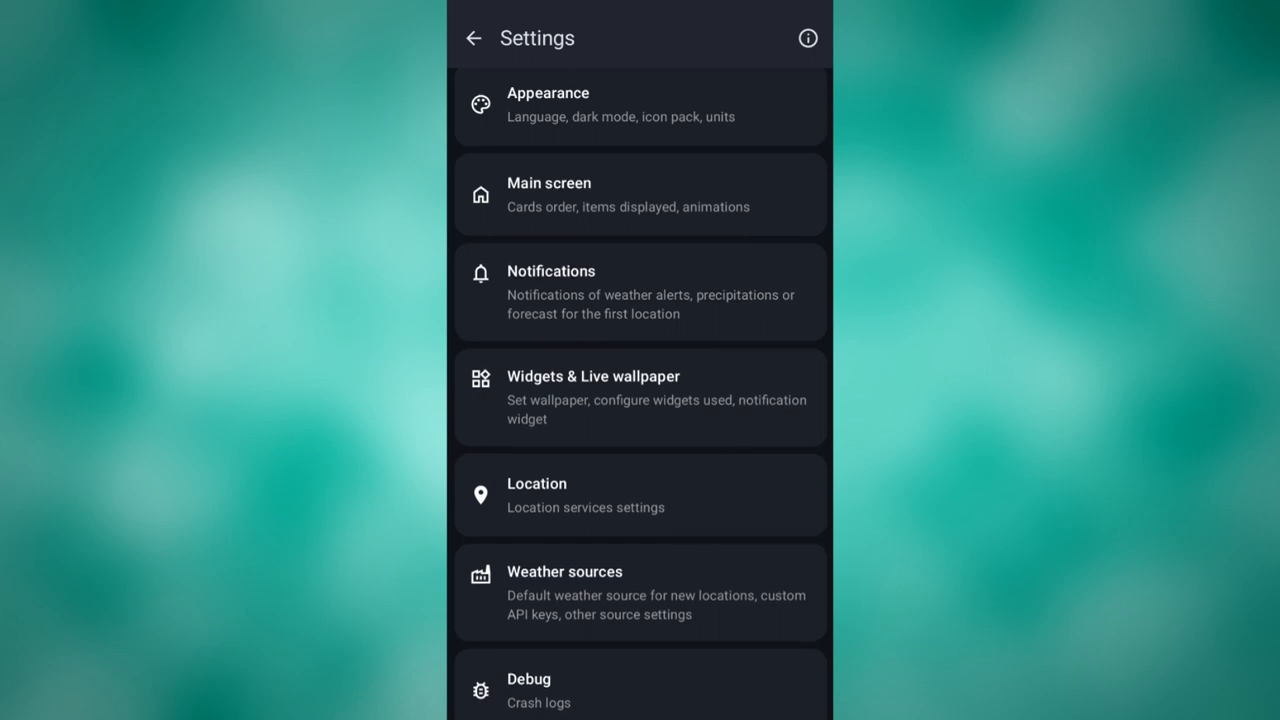
Step: View Widgets & Live wallpaper, then back out to the Tampa Palms forecast
{"action": "left_click", "coordinate": [640, 396]}
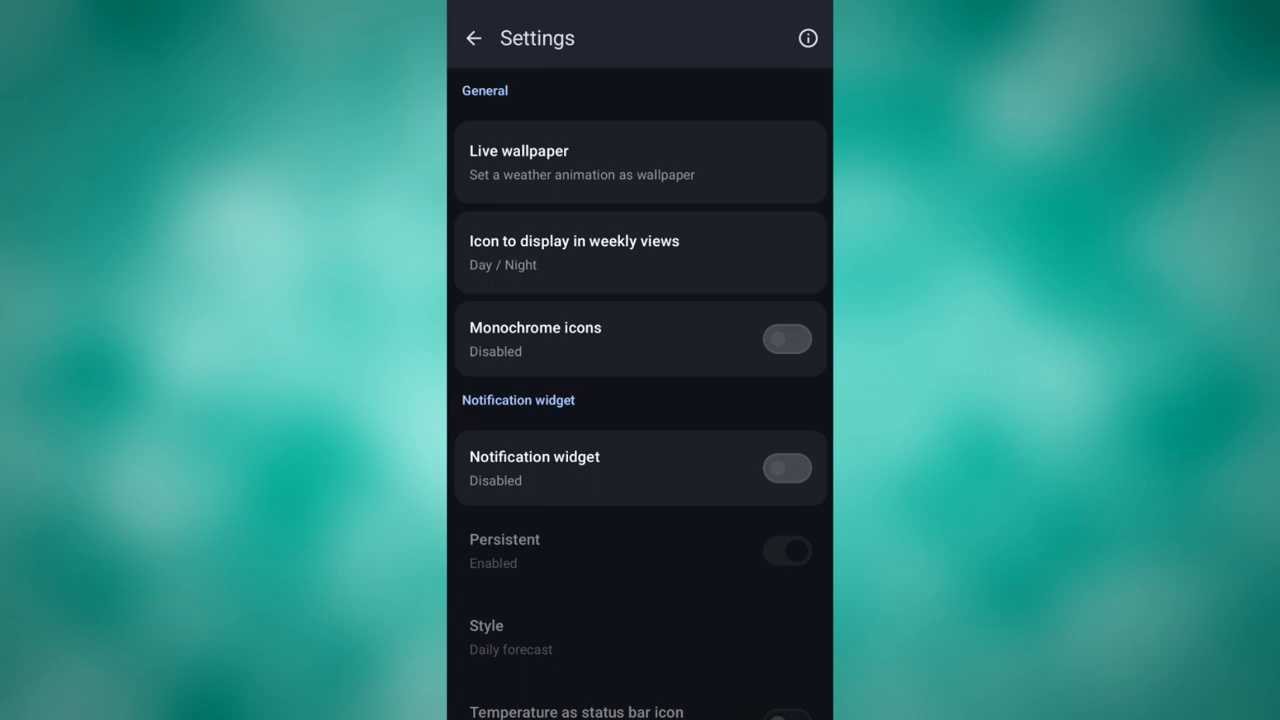
{"action": "left_click", "coordinate": [472, 38]}
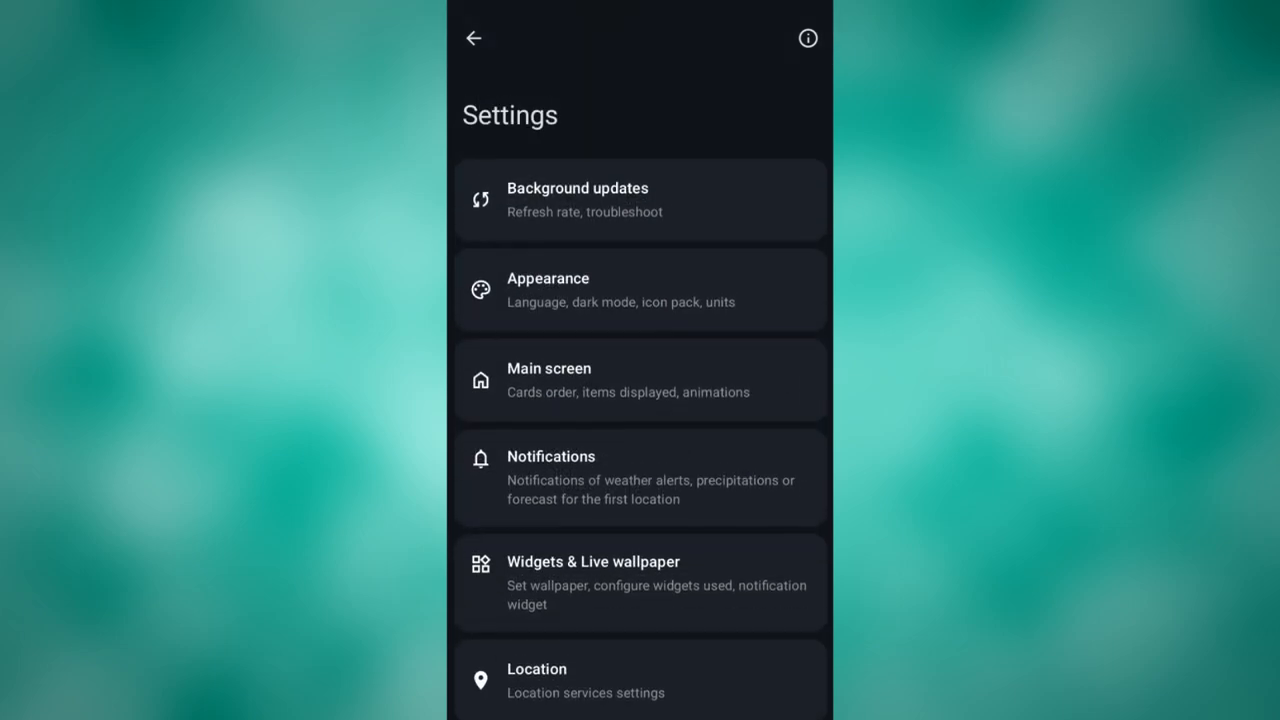
{"action": "left_click", "coordinate": [472, 38]}
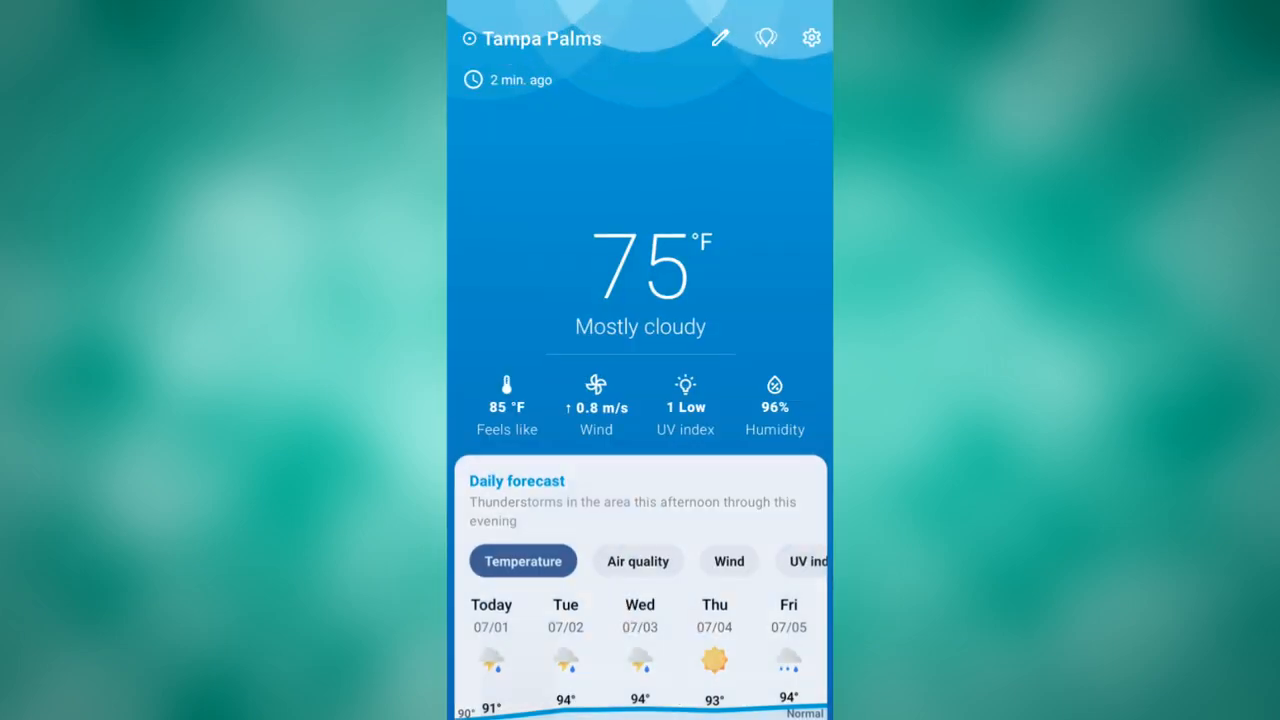